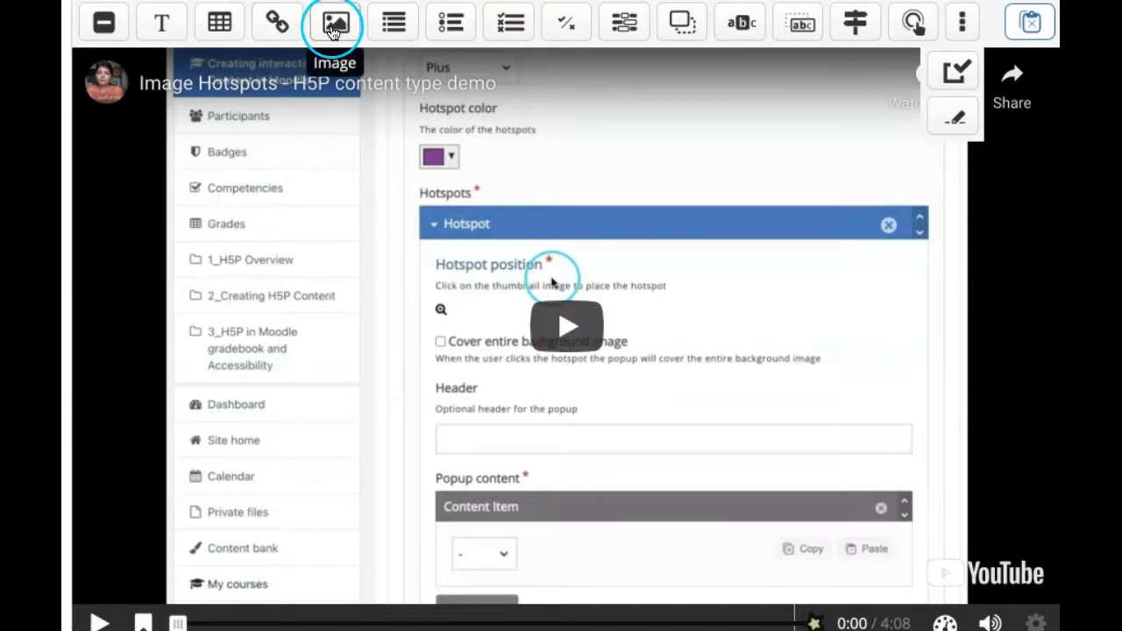
mouse_move(451, 21)
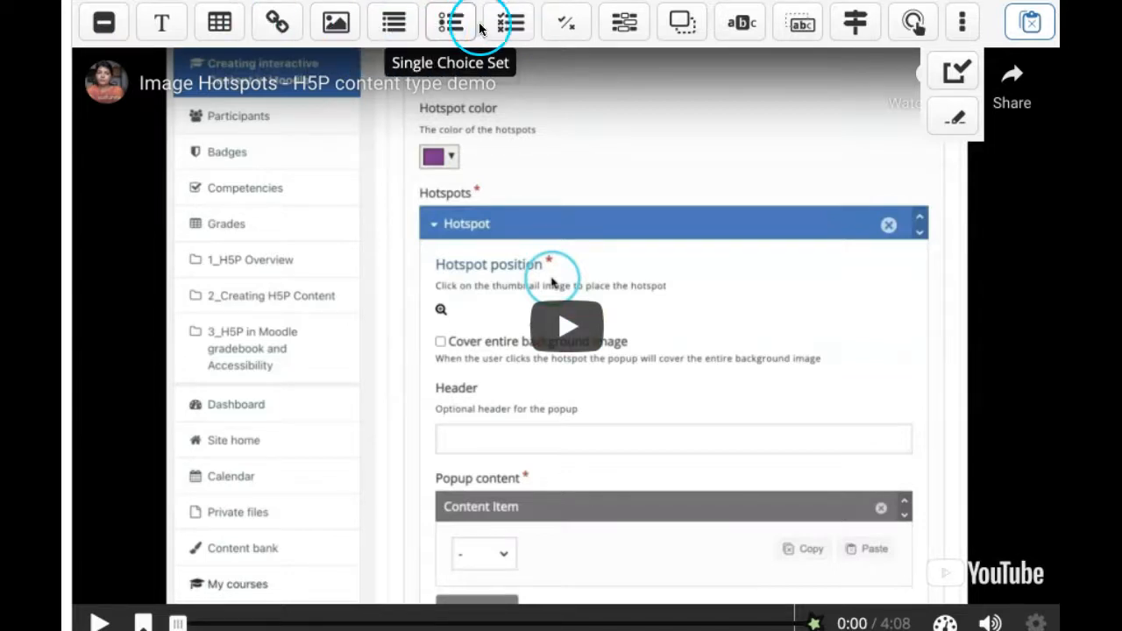
mouse_move(565, 22)
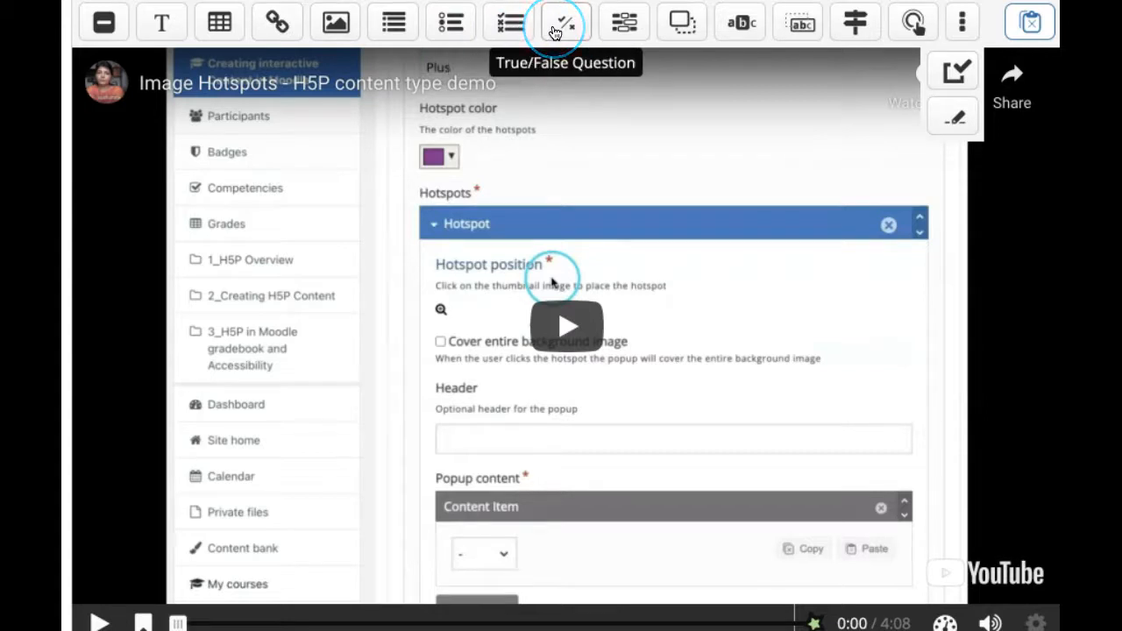
mouse_move(625, 22)
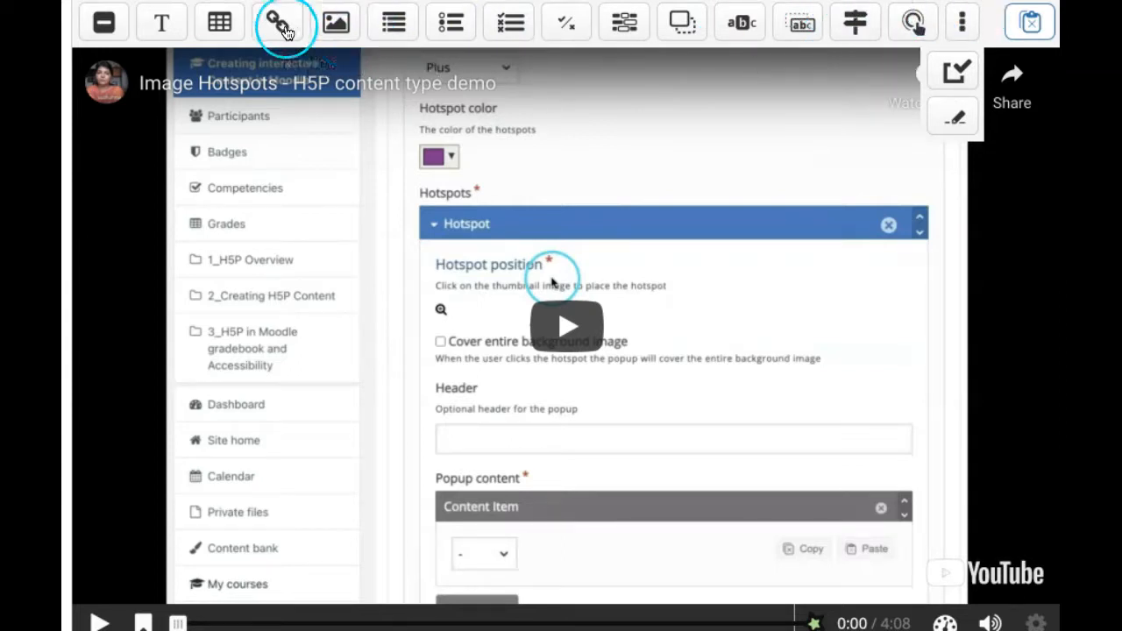
mouse_move(219, 21)
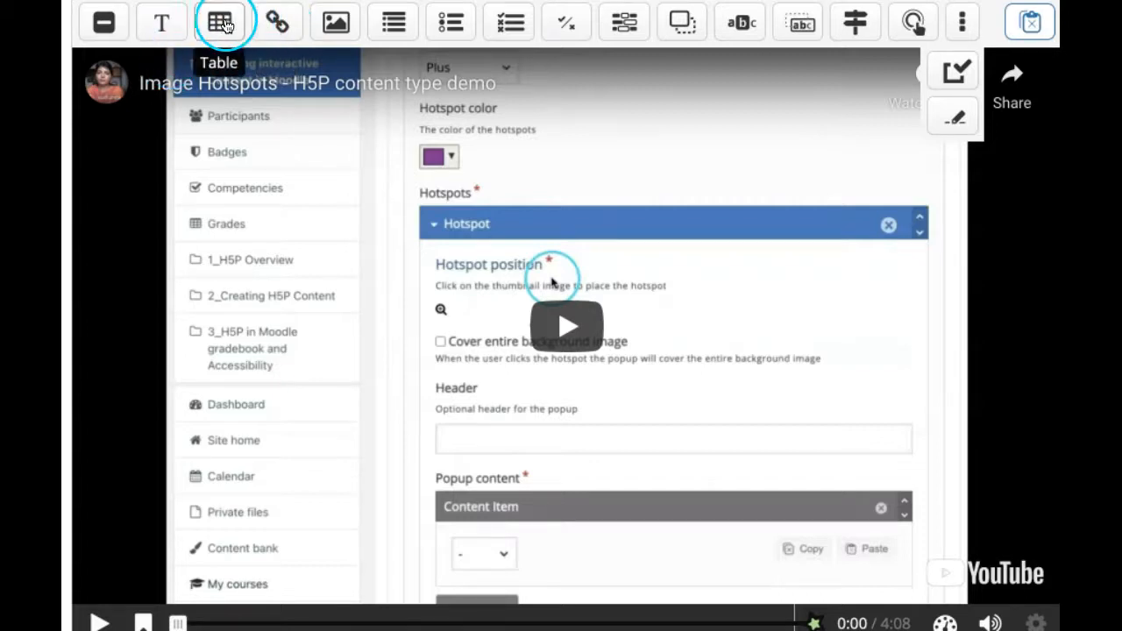
mouse_move(337, 22)
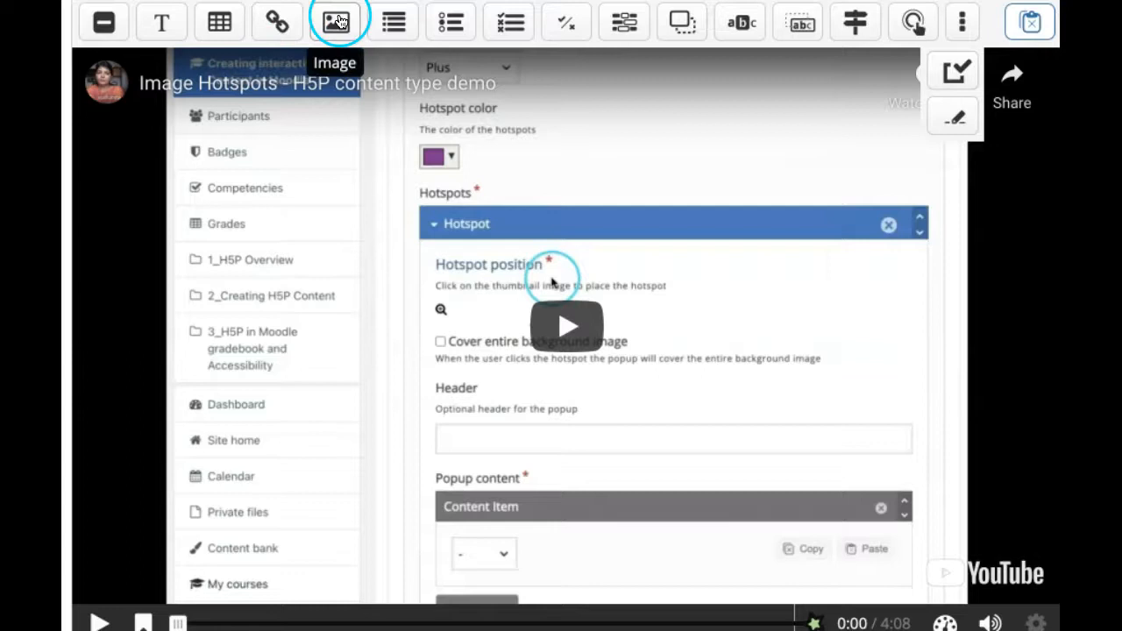
mouse_move(508, 22)
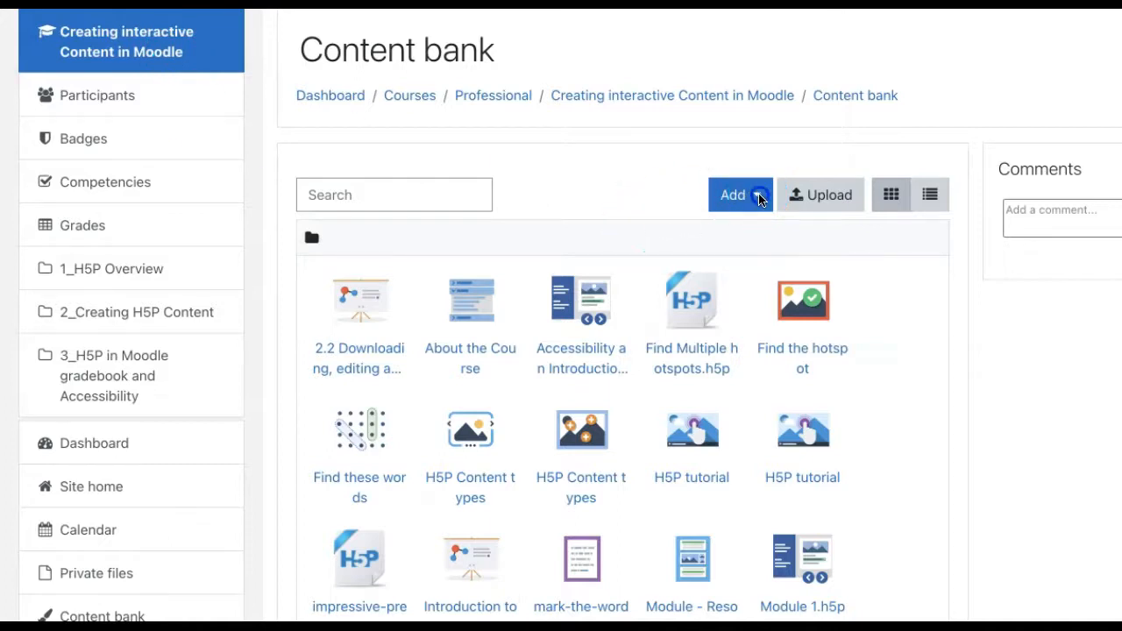
Add a new Memory Game content item from the Moodle content bank.
left_click(739, 195)
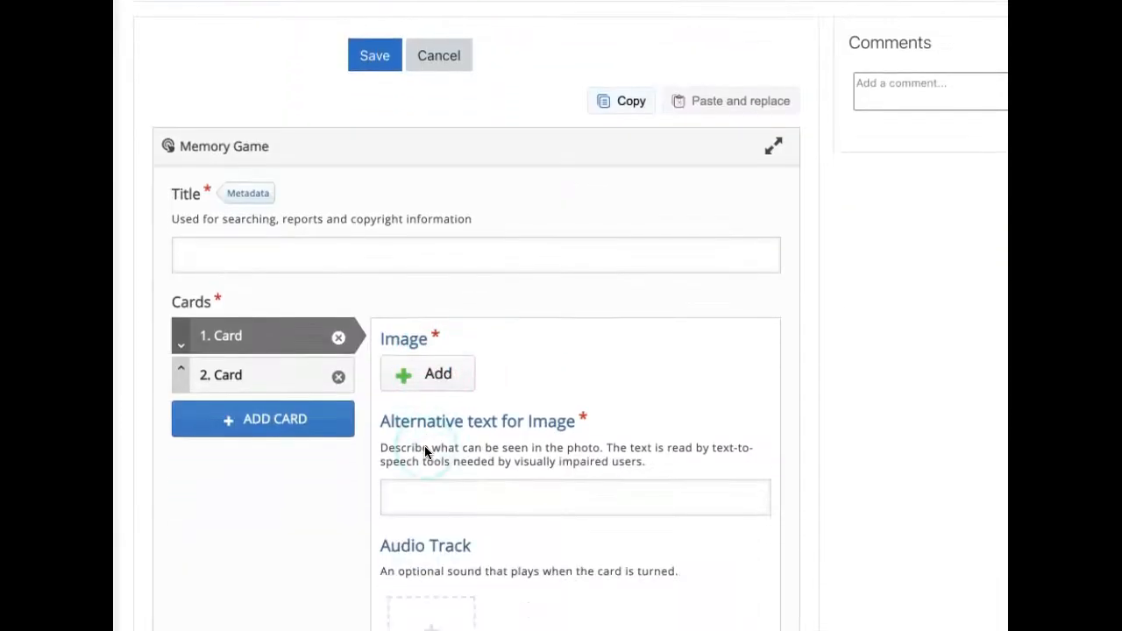
Enter 'Match the following cards (labels with their icons)' as the game title.
scroll("down", 3)
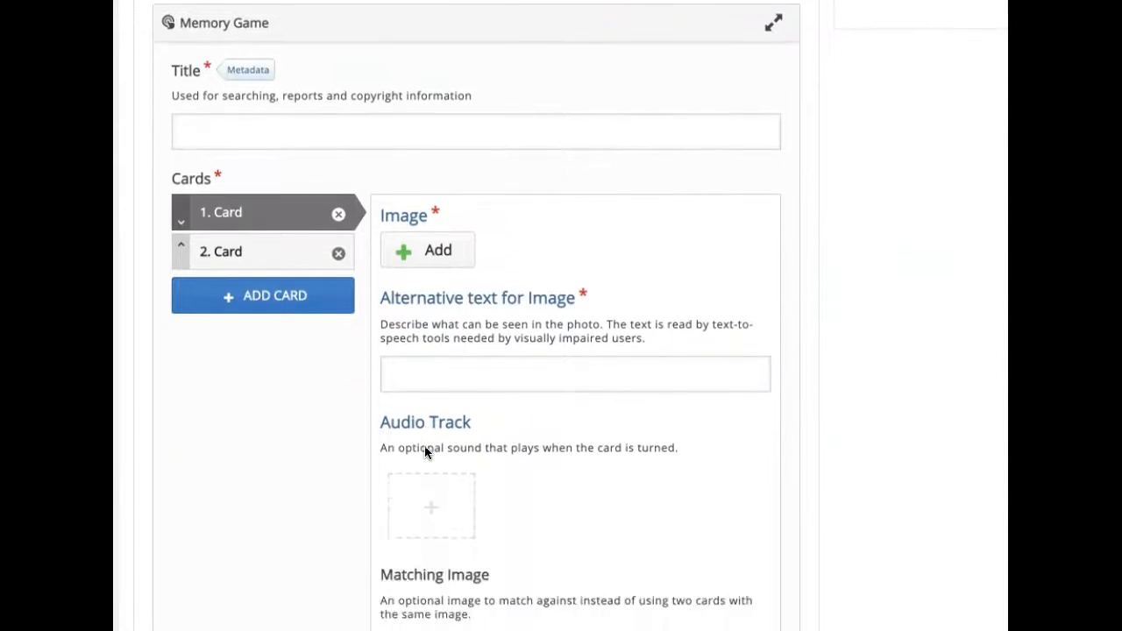
scroll("down", 3)
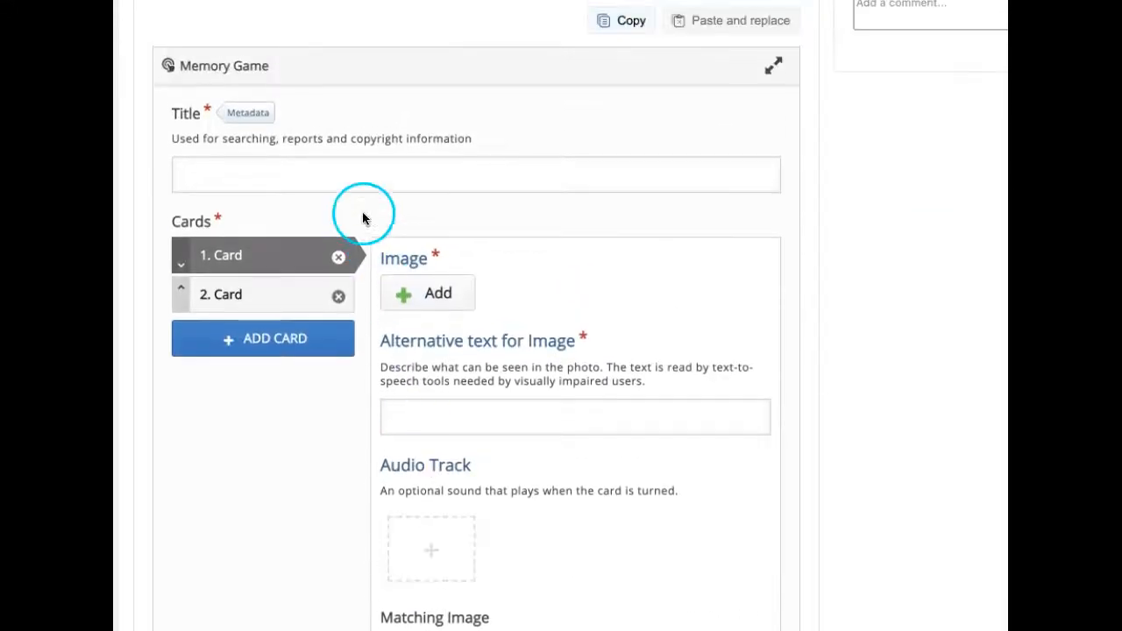
type("Match the followi")
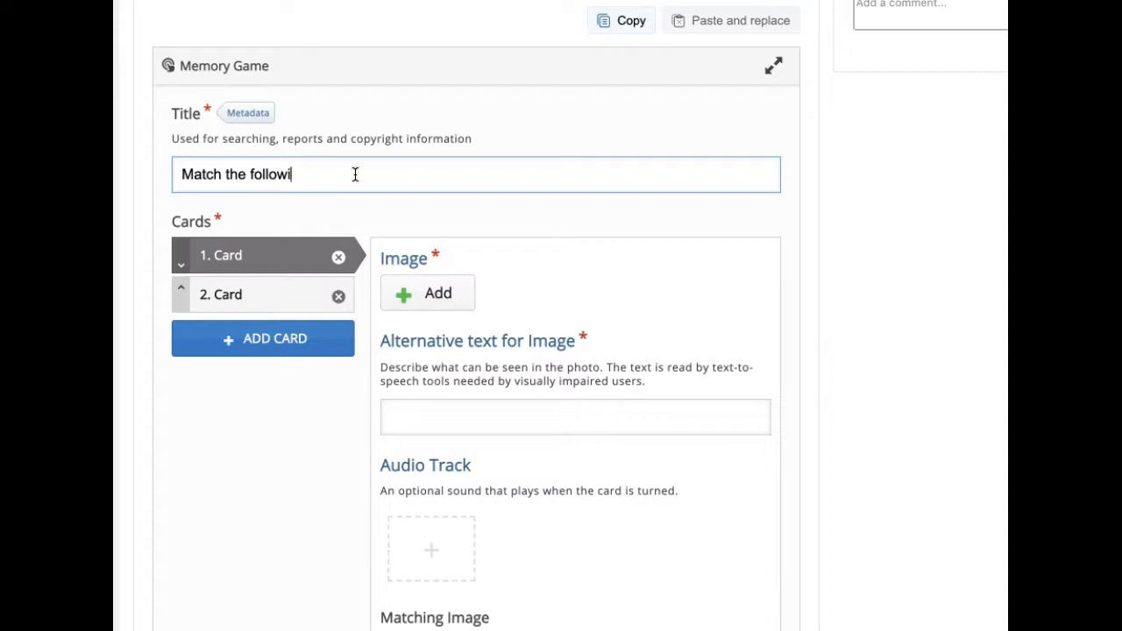
type("ng car")
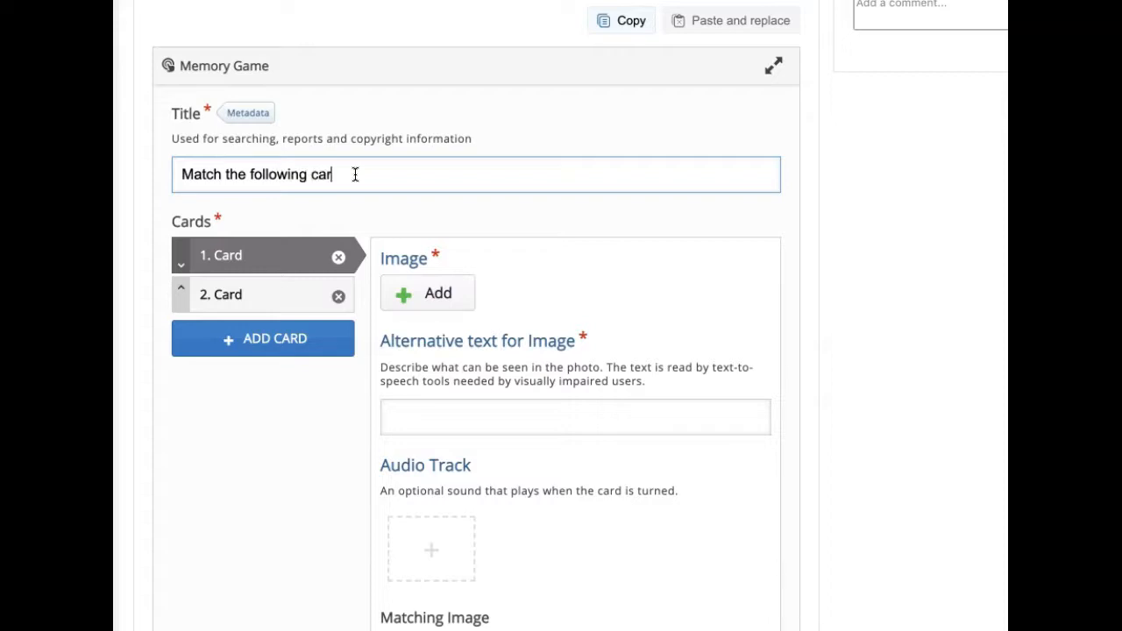
type("ds (a")
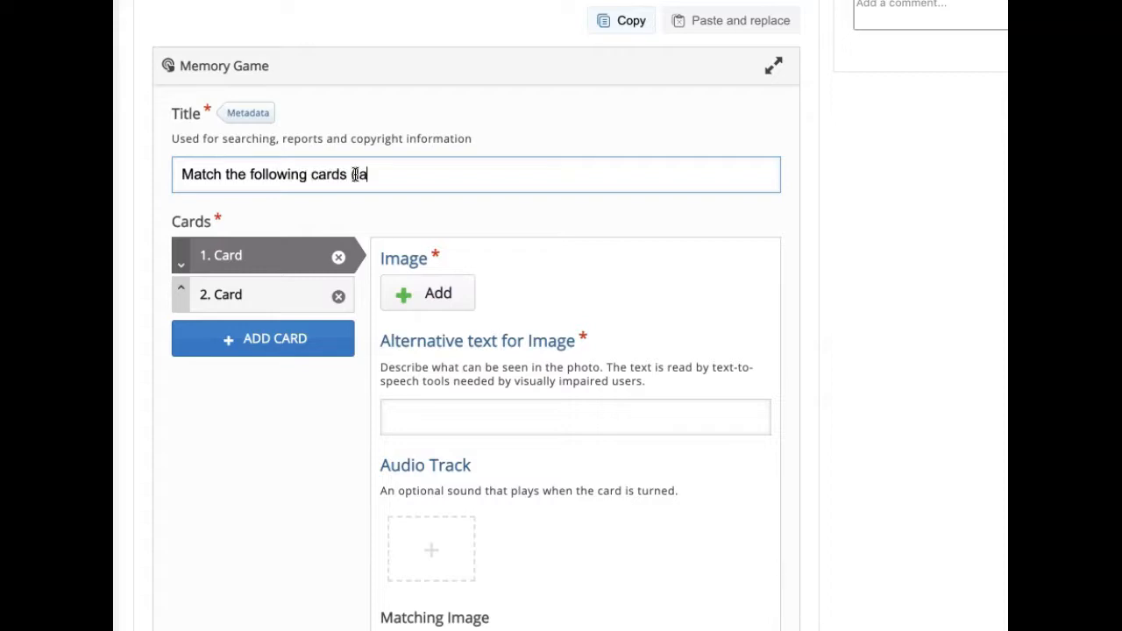
type("labels with t")
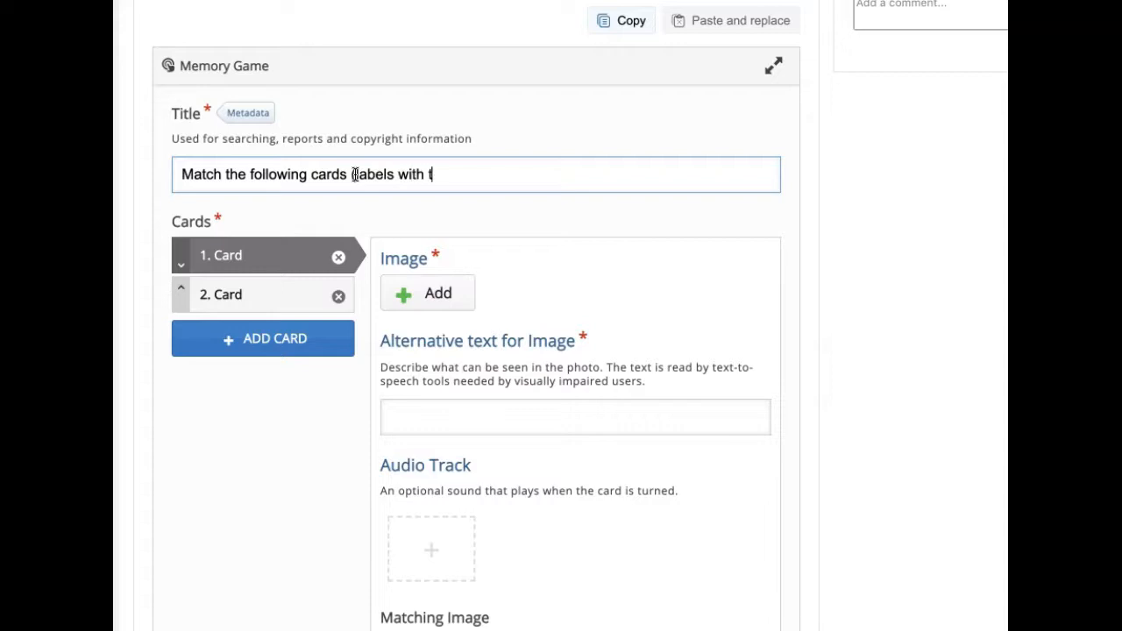
type("heir icons")
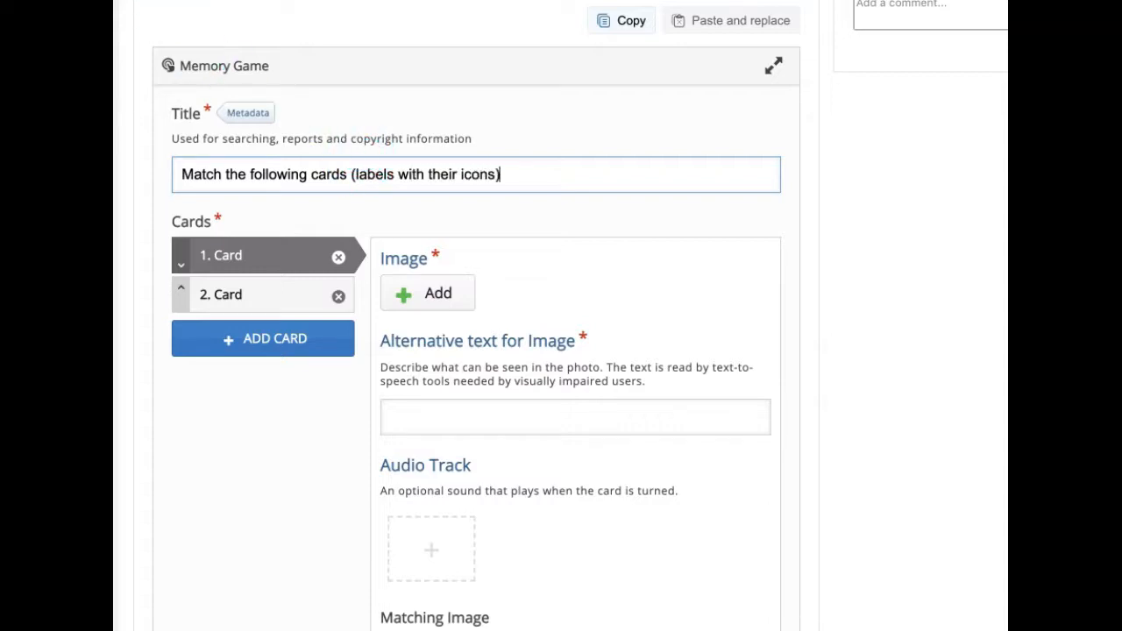
scroll("down", 3)
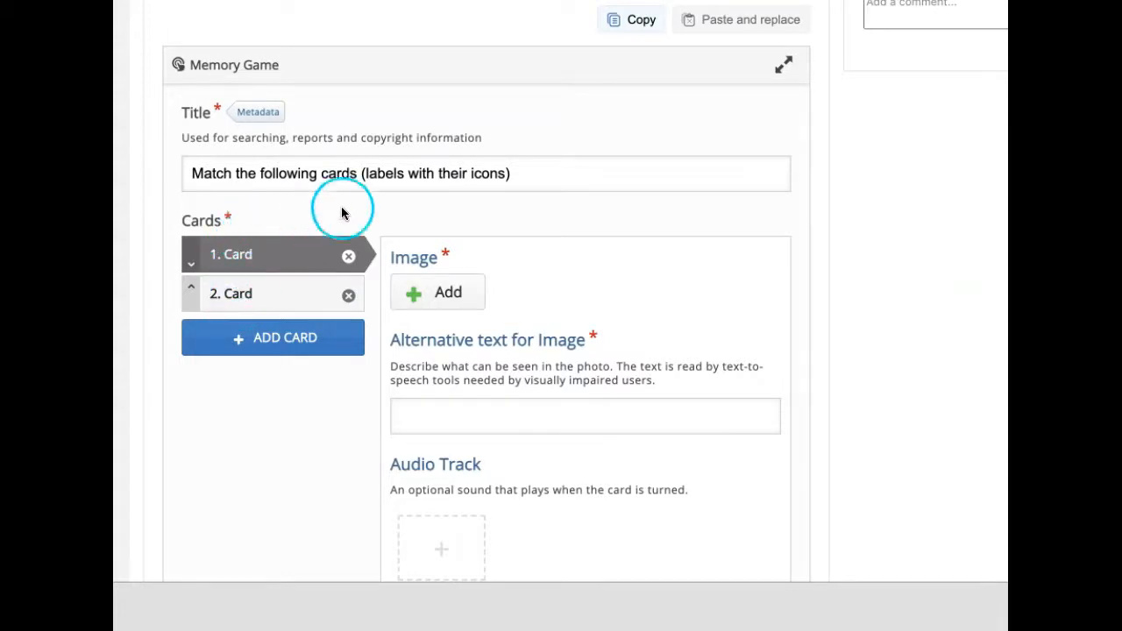
Upload the True or False Question image to card 1 with alt text 'True or False'.
scroll("down", 3)
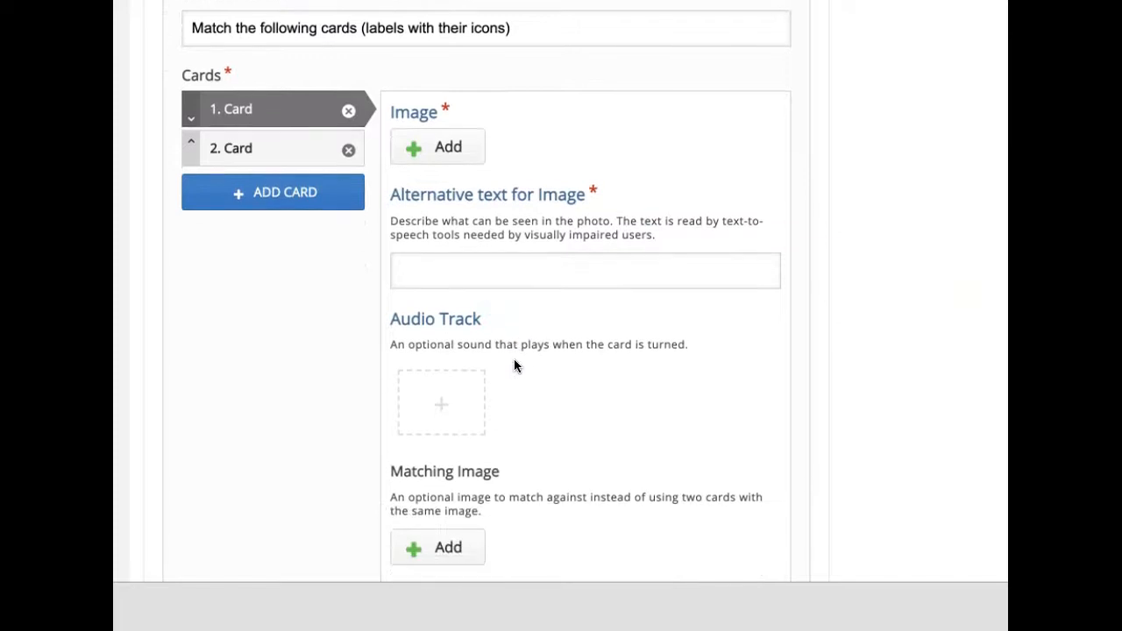
left_click(438, 147)
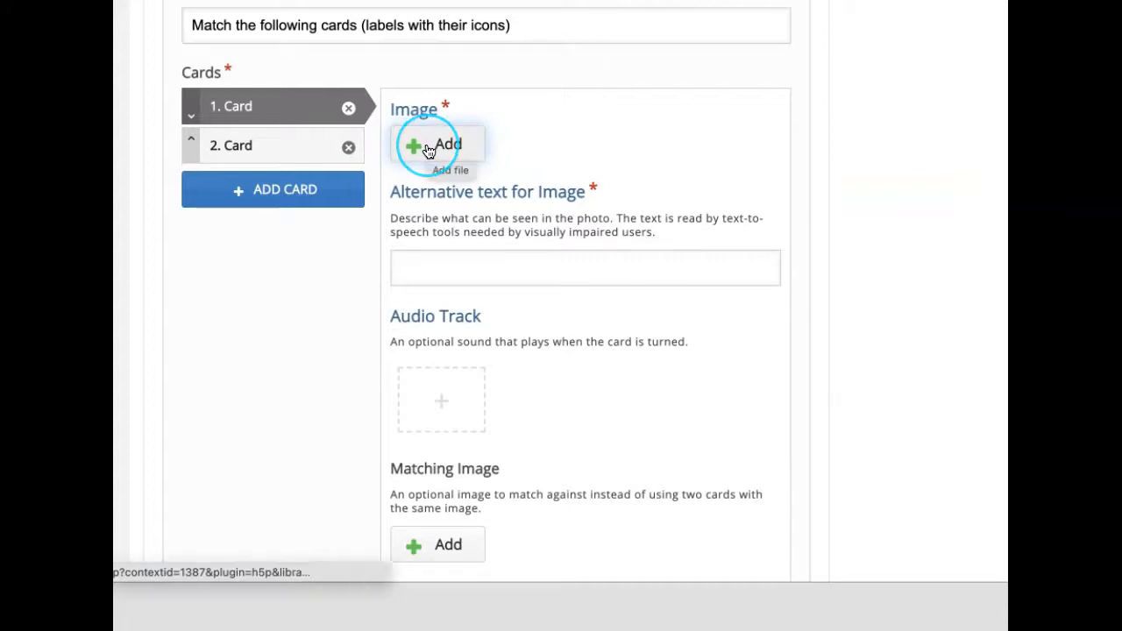
left_click(438, 144)
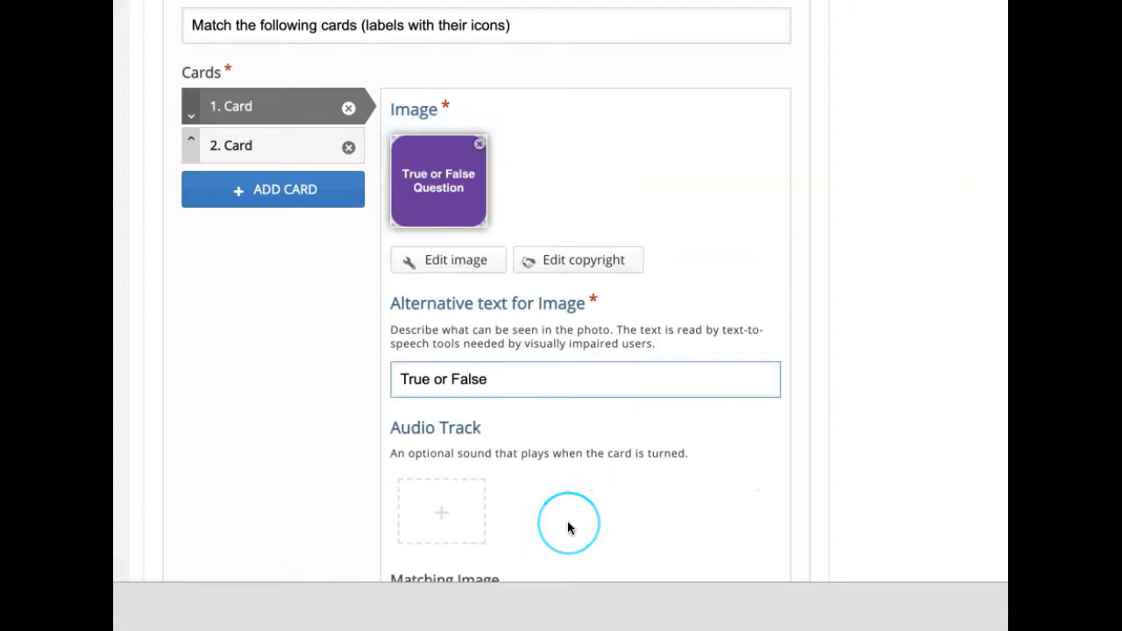
scroll("down", 3)
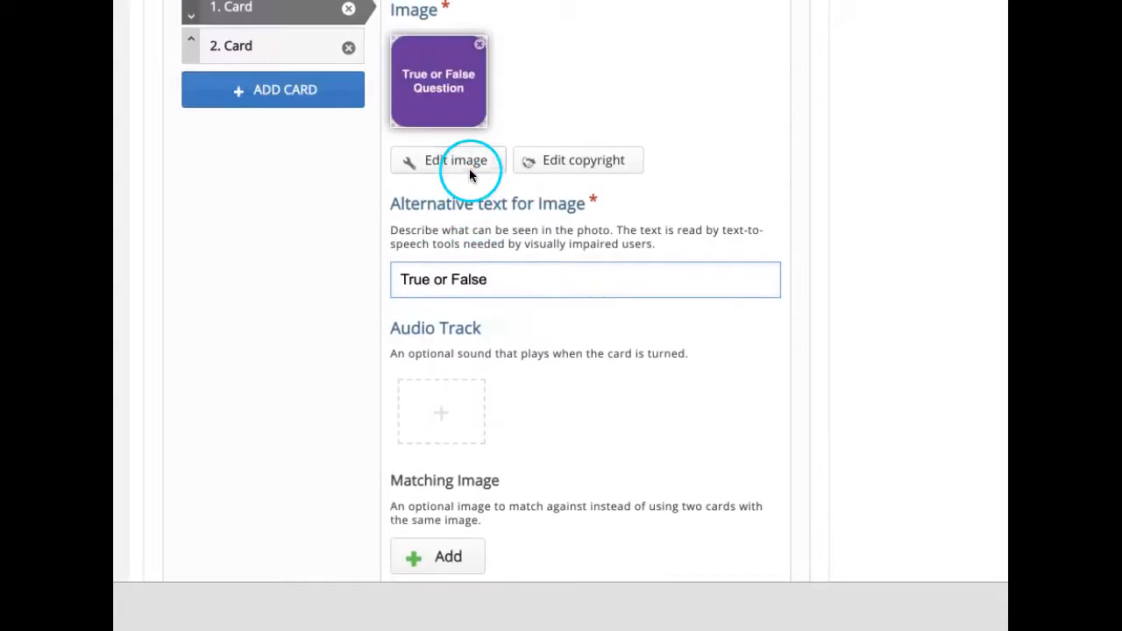
scroll("down", 3)
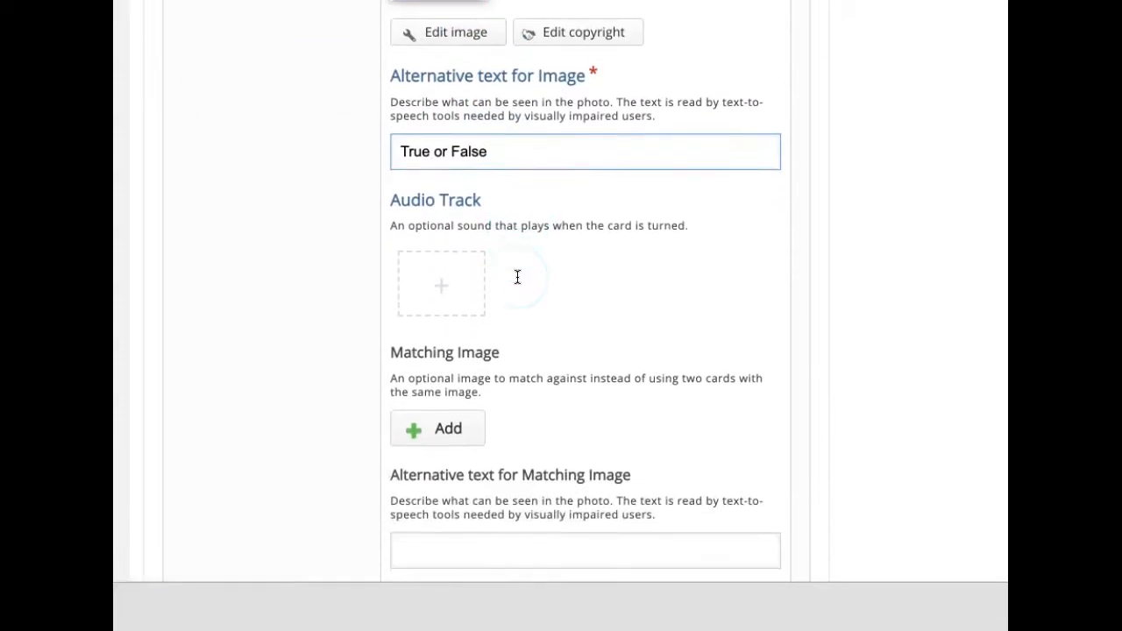
scroll("down", 3)
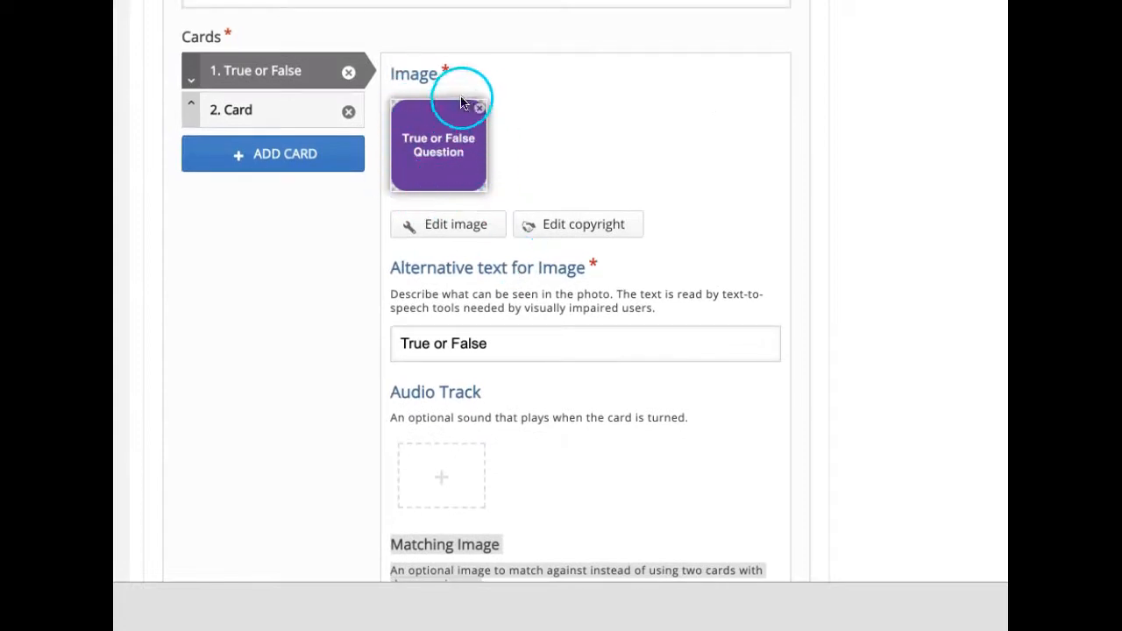
mouse_move(436, 179)
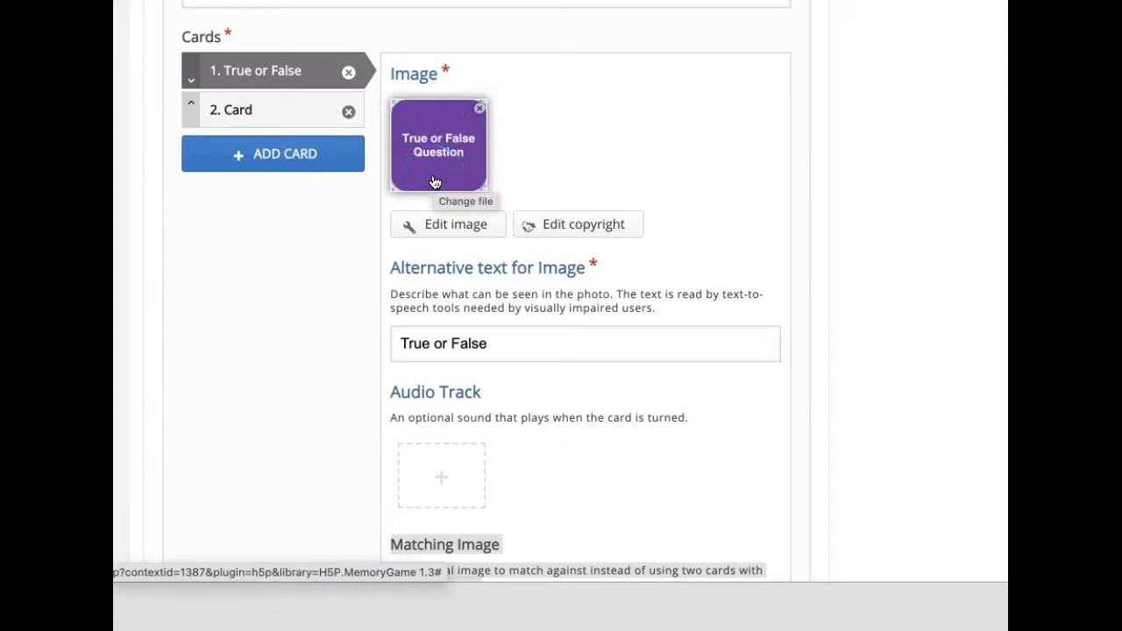
scroll("down", 3)
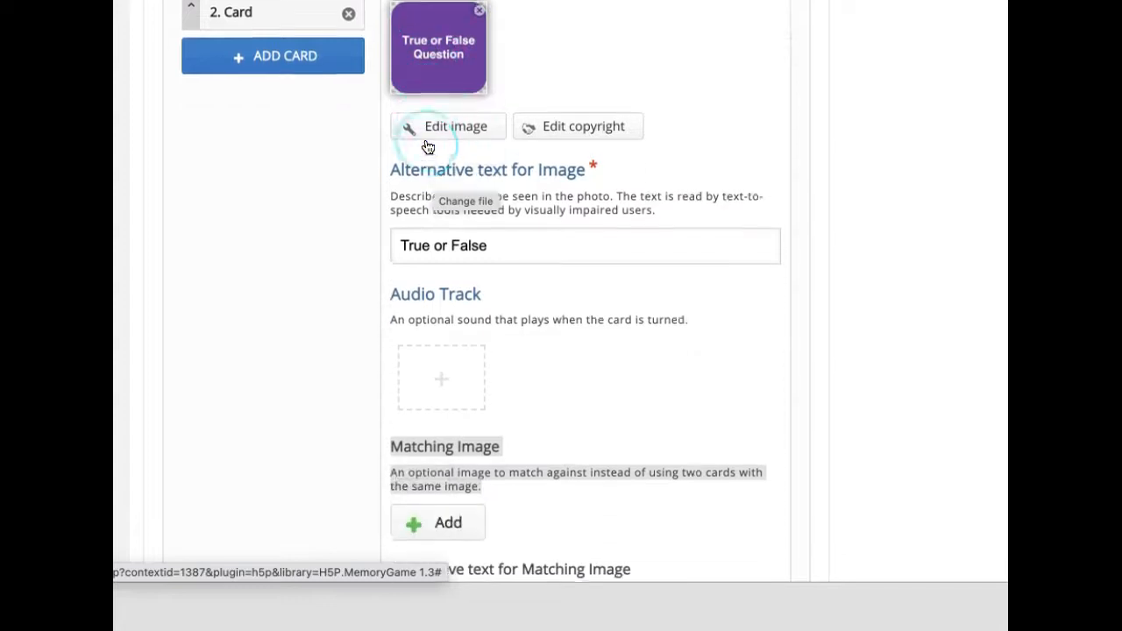
scroll("down", 3)
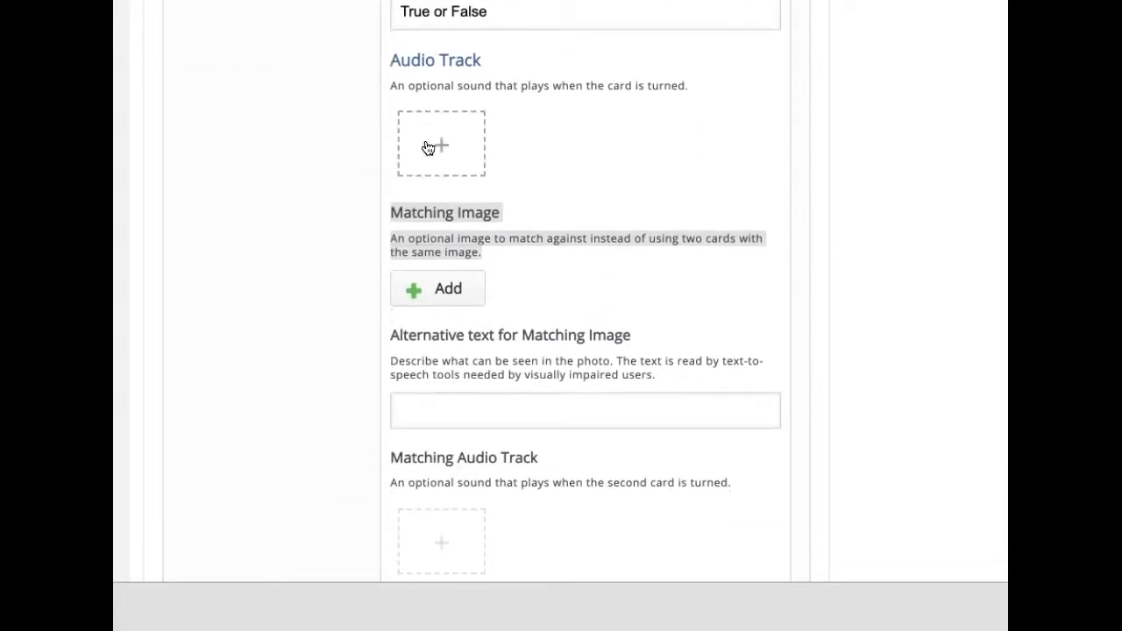
Upload the tick-and-cross image from Desktop as card 1's matching image.
left_click(437, 288)
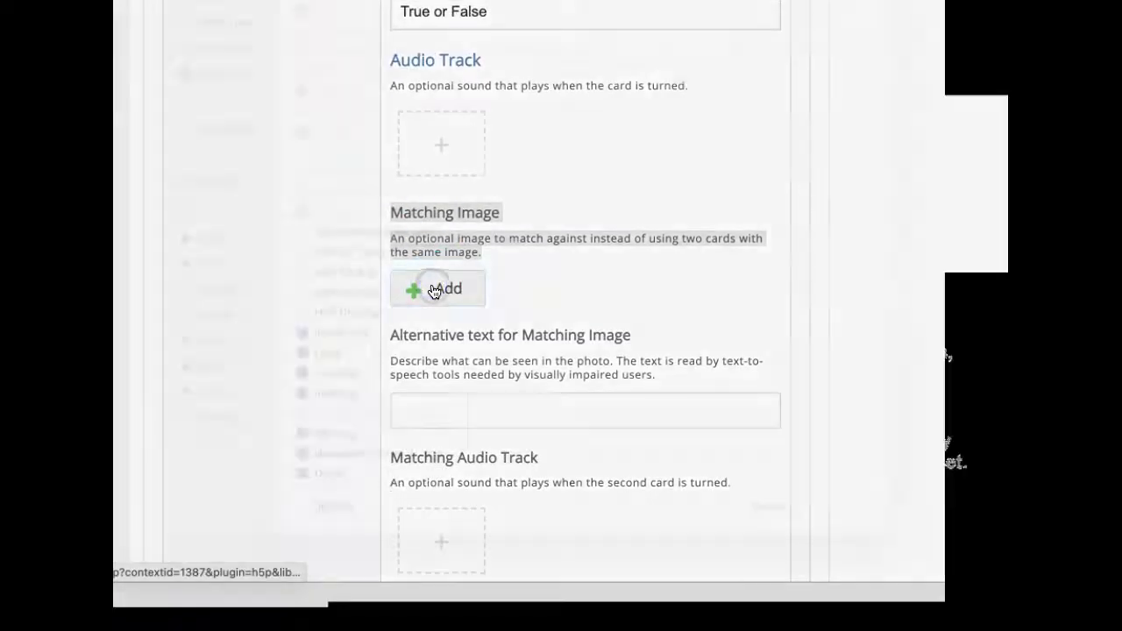
left_click(437, 288)
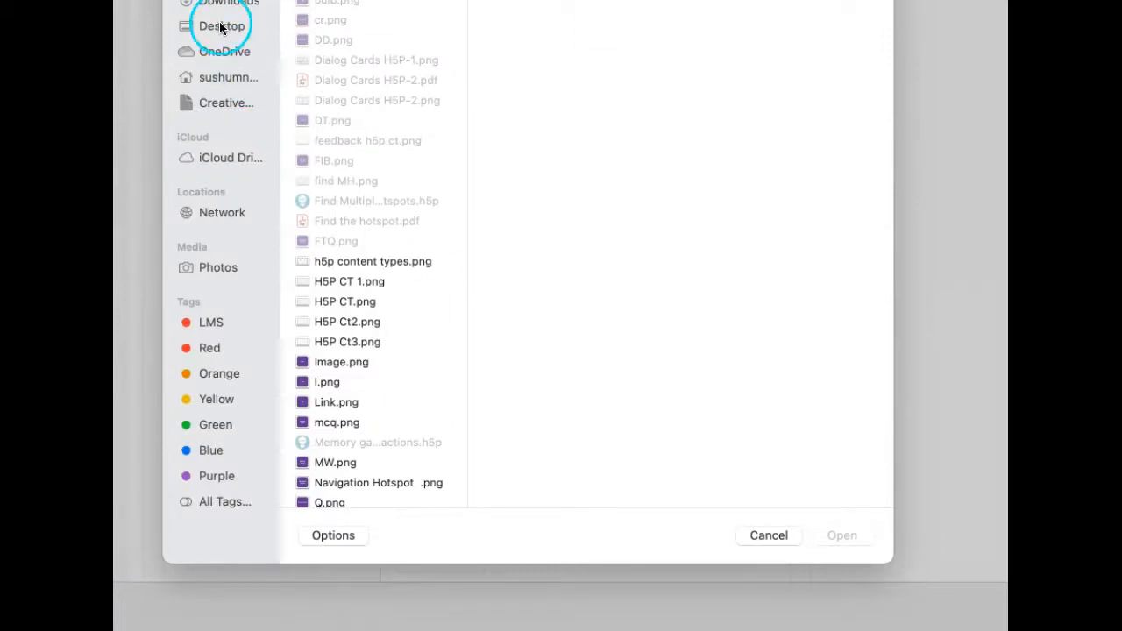
left_click(221, 25)
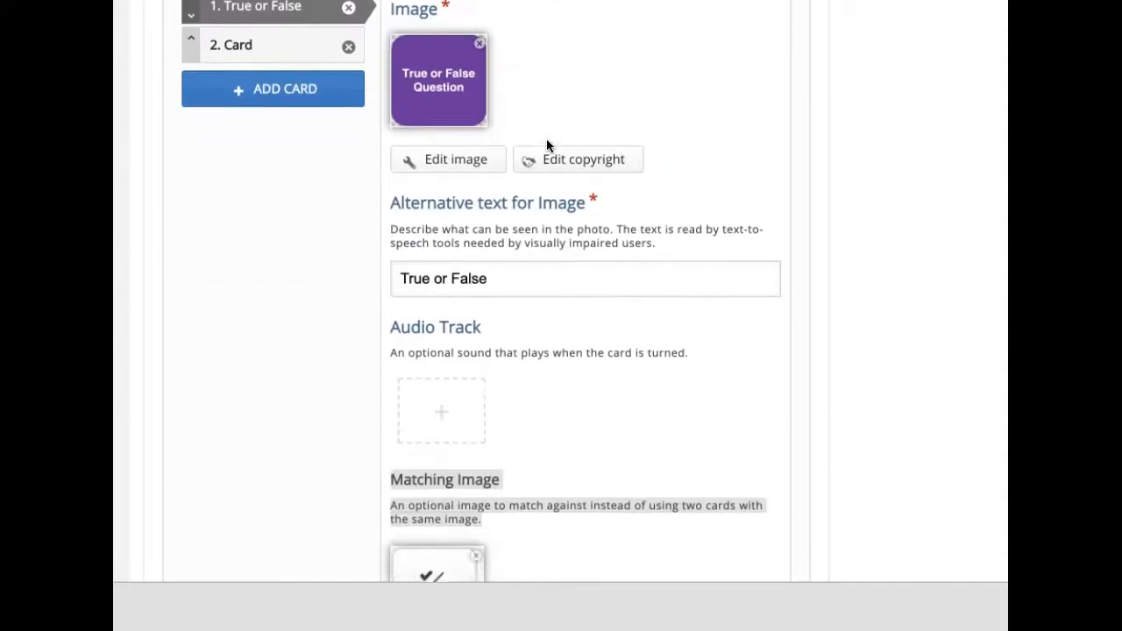
Enter 'Good Job!' as card 1's description.
scroll("down", 3)
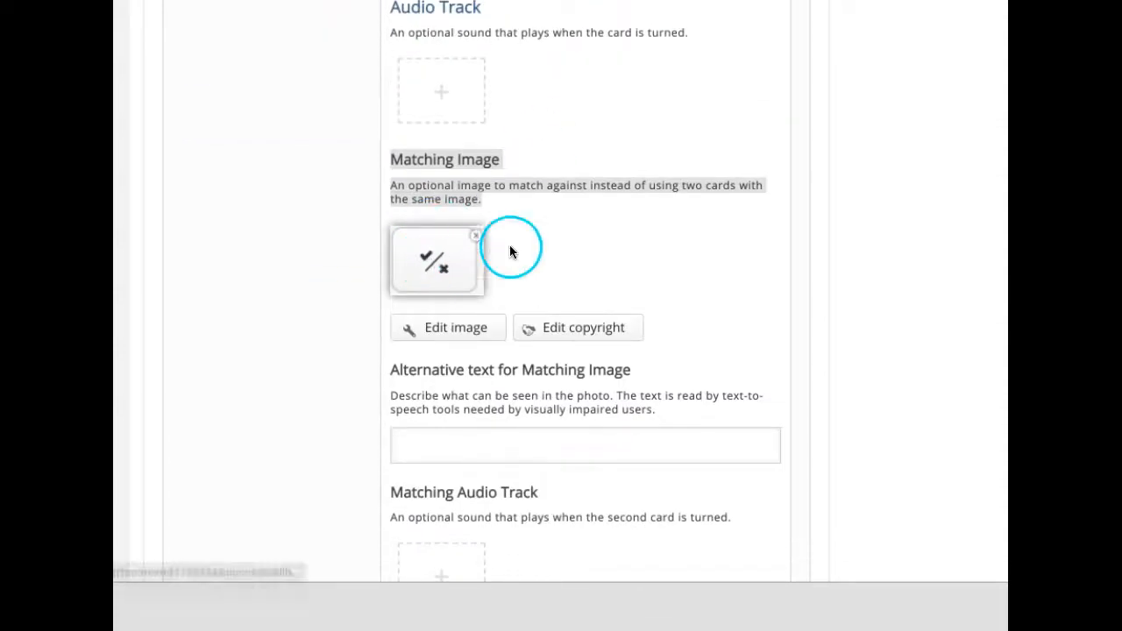
scroll("down", 3)
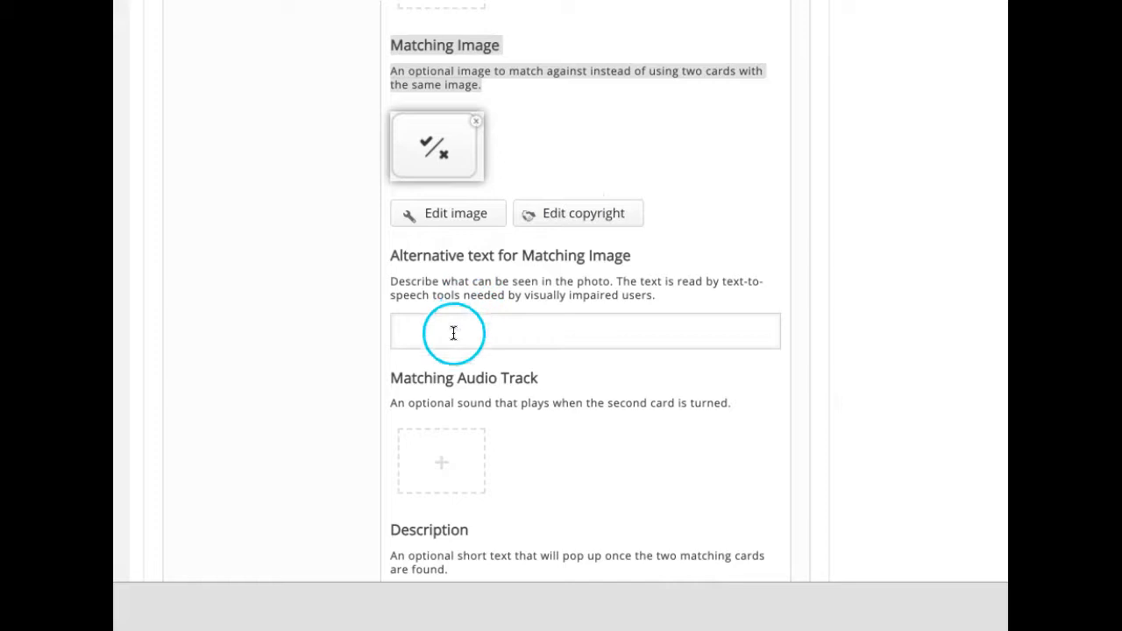
scroll("down", 3)
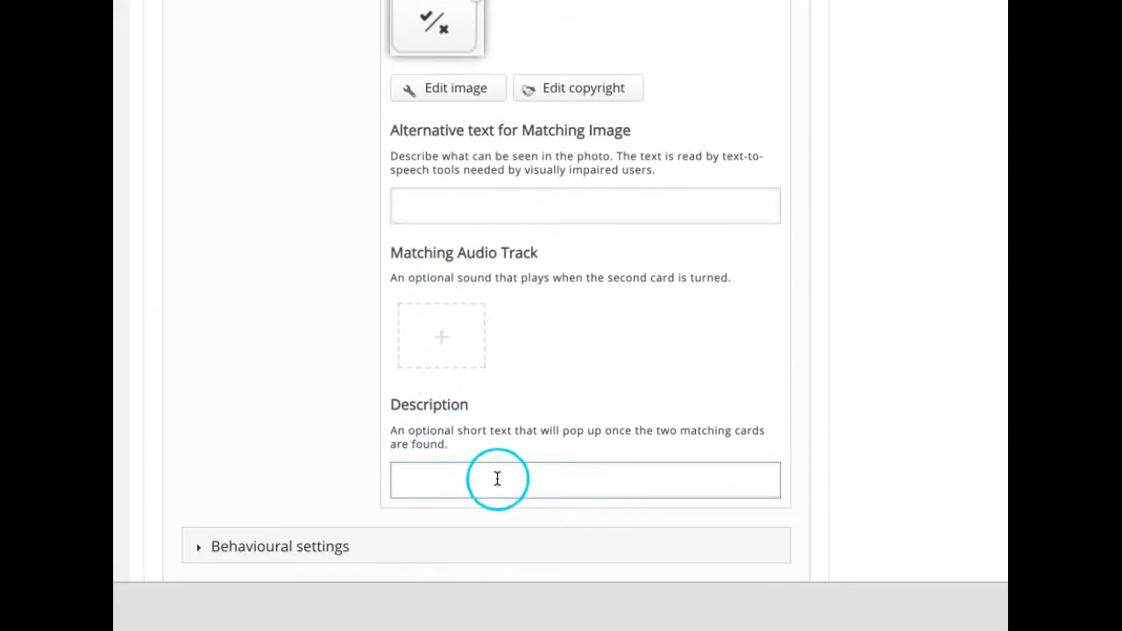
type("Good Job")
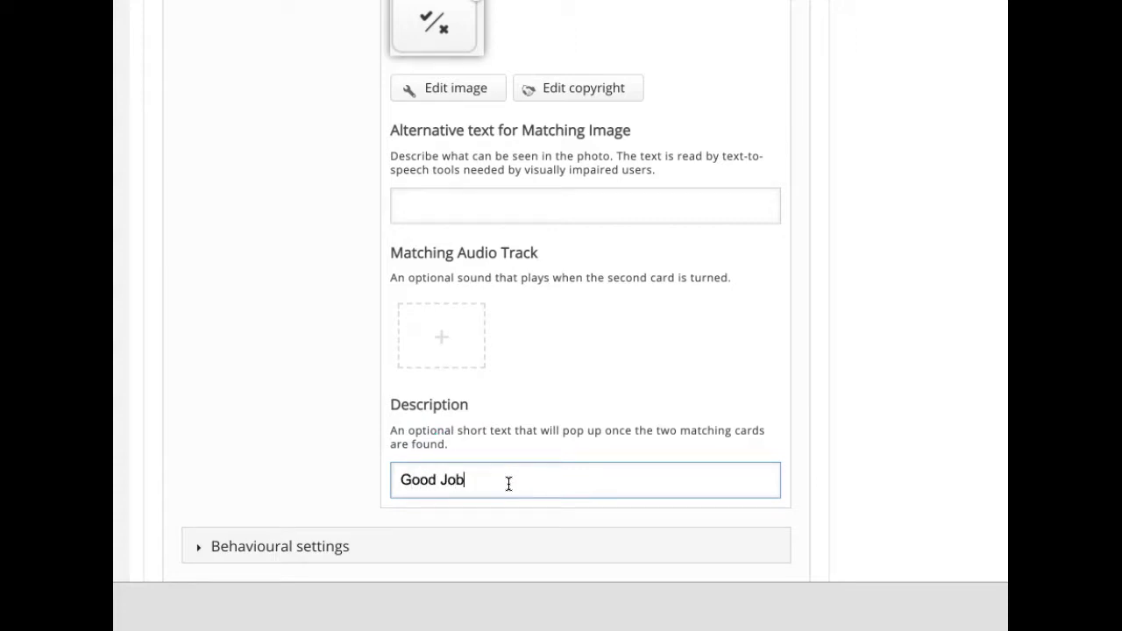
type("!")
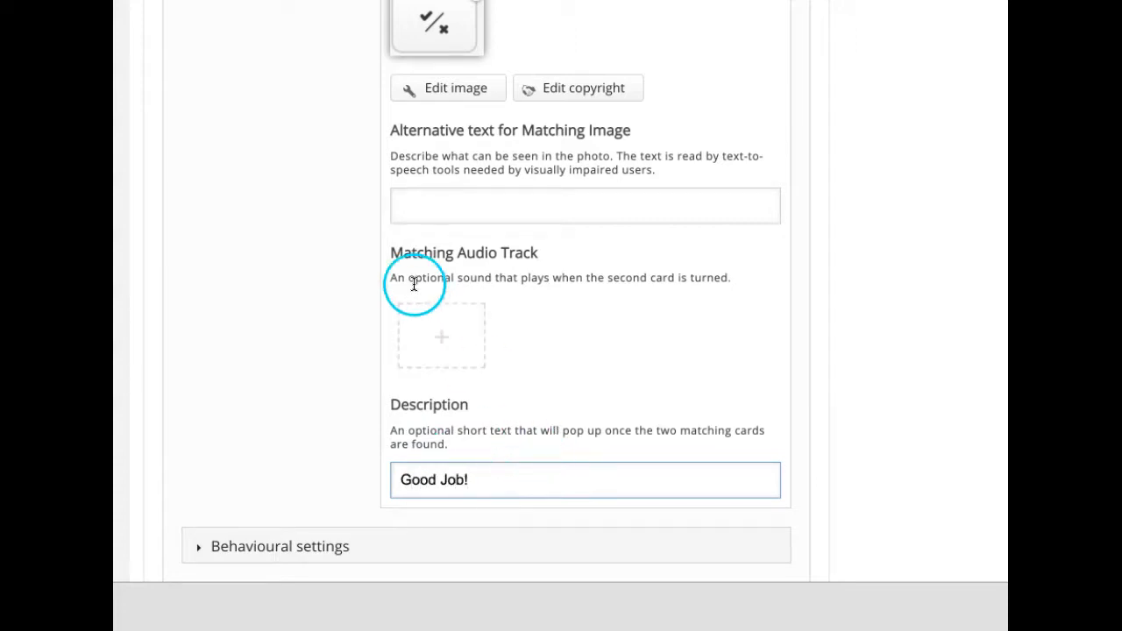
mouse_move(693, 211)
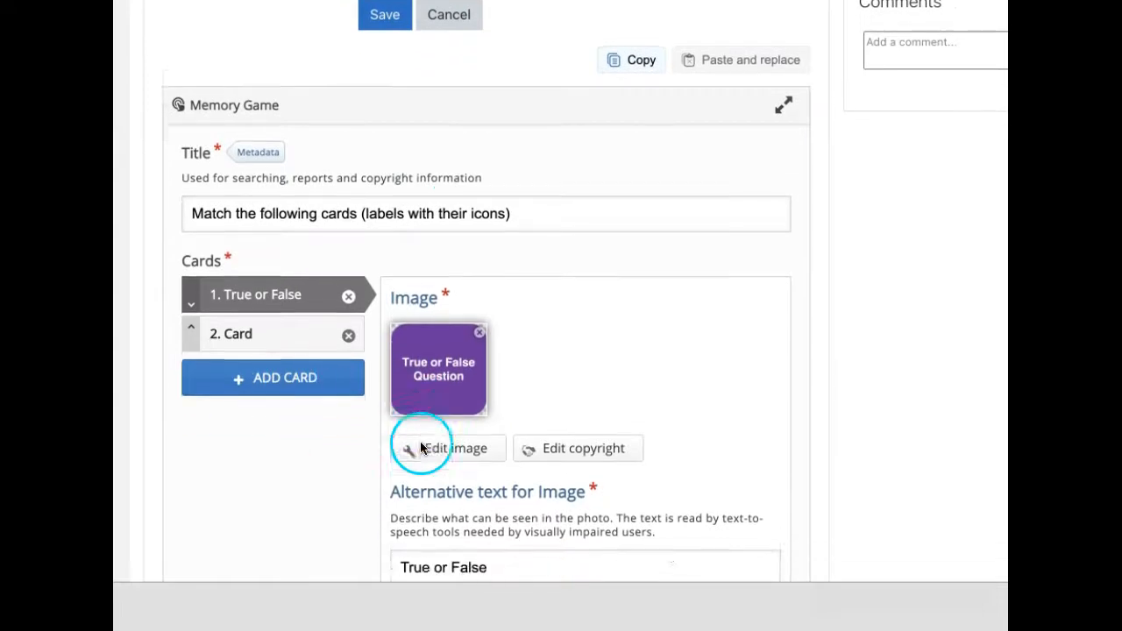
scroll("down", 3)
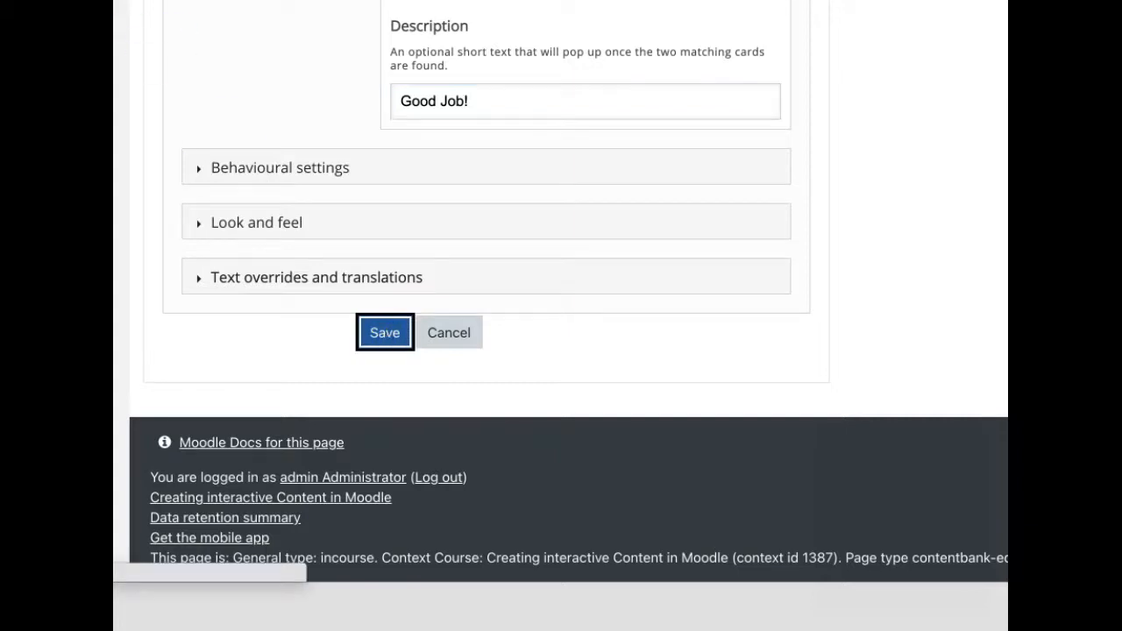
Save the game, match both cards to see 'Good work!', then reopen editing.
left_click(383, 333)
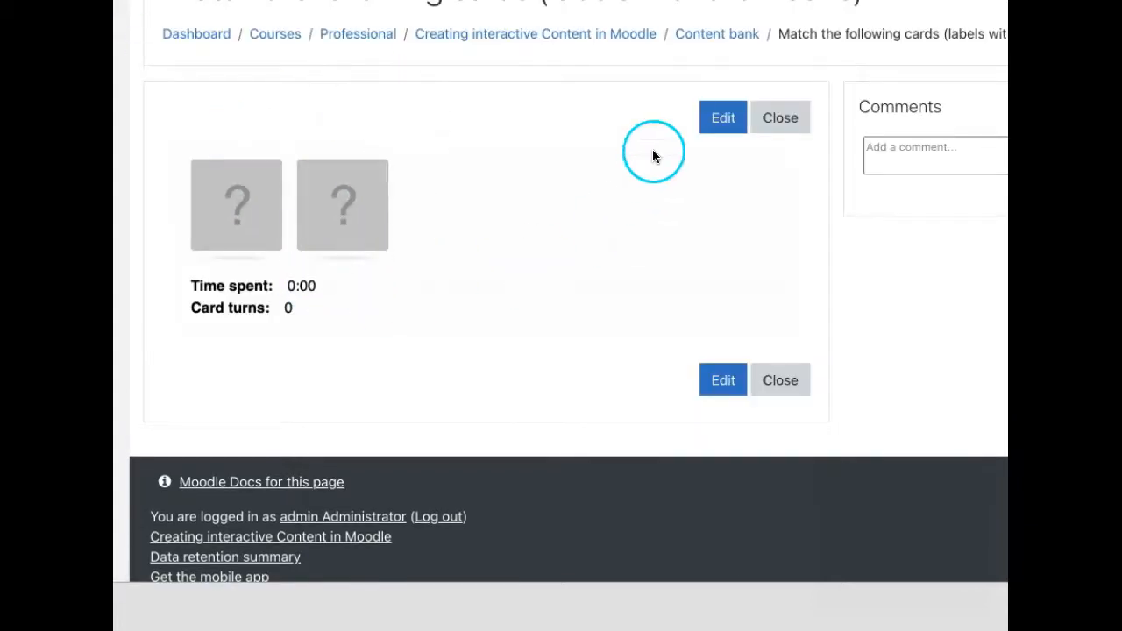
left_click(341, 206)
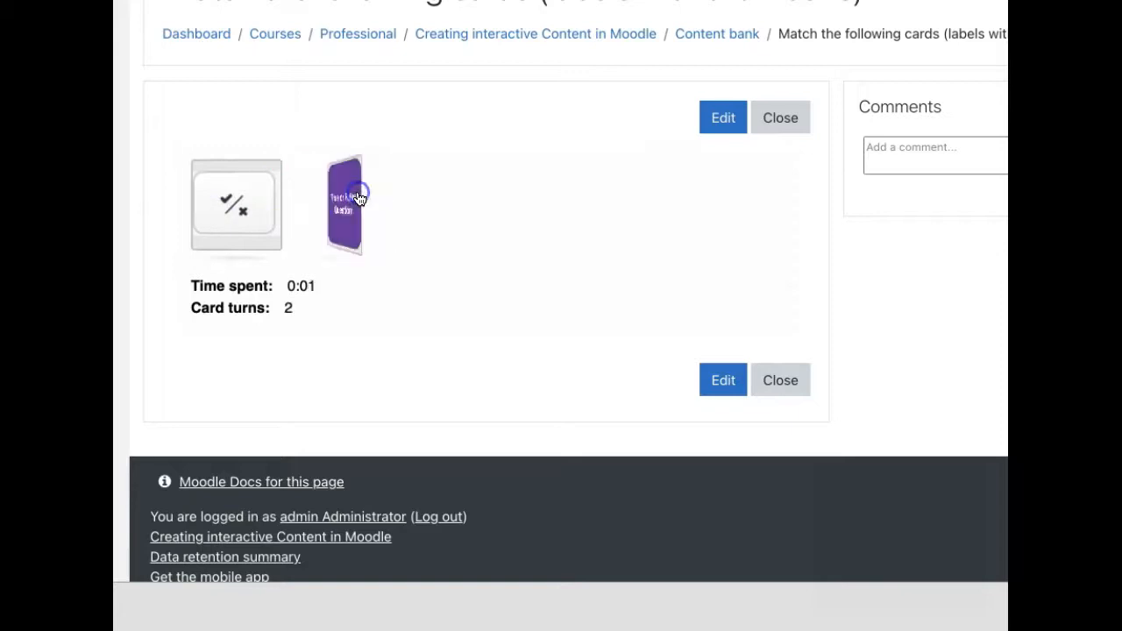
left_click(344, 204)
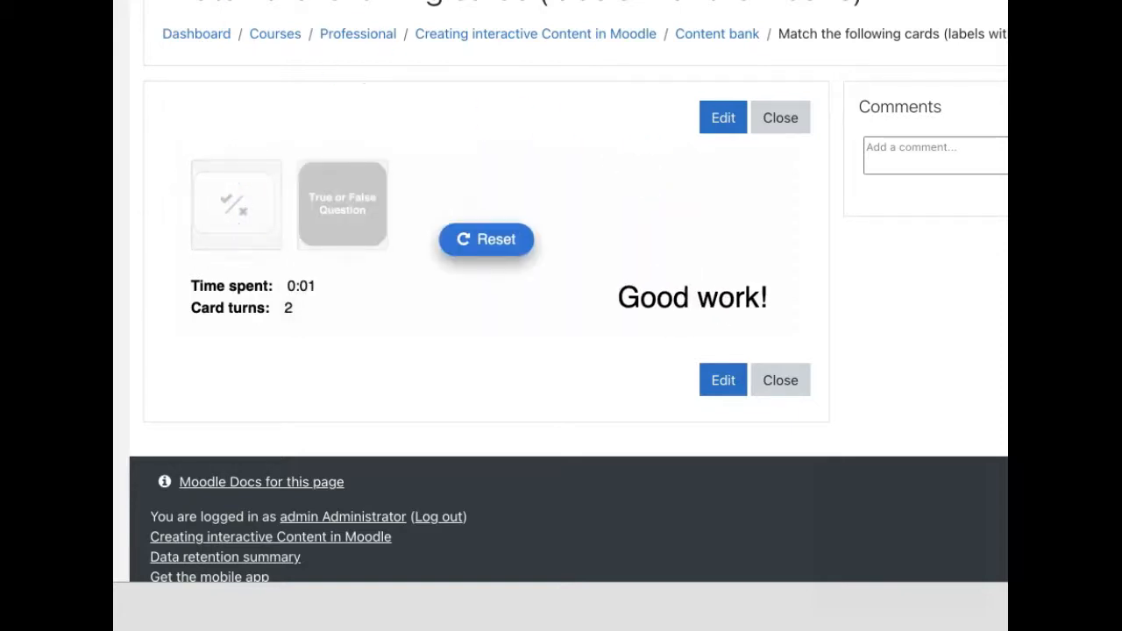
left_click(722, 116)
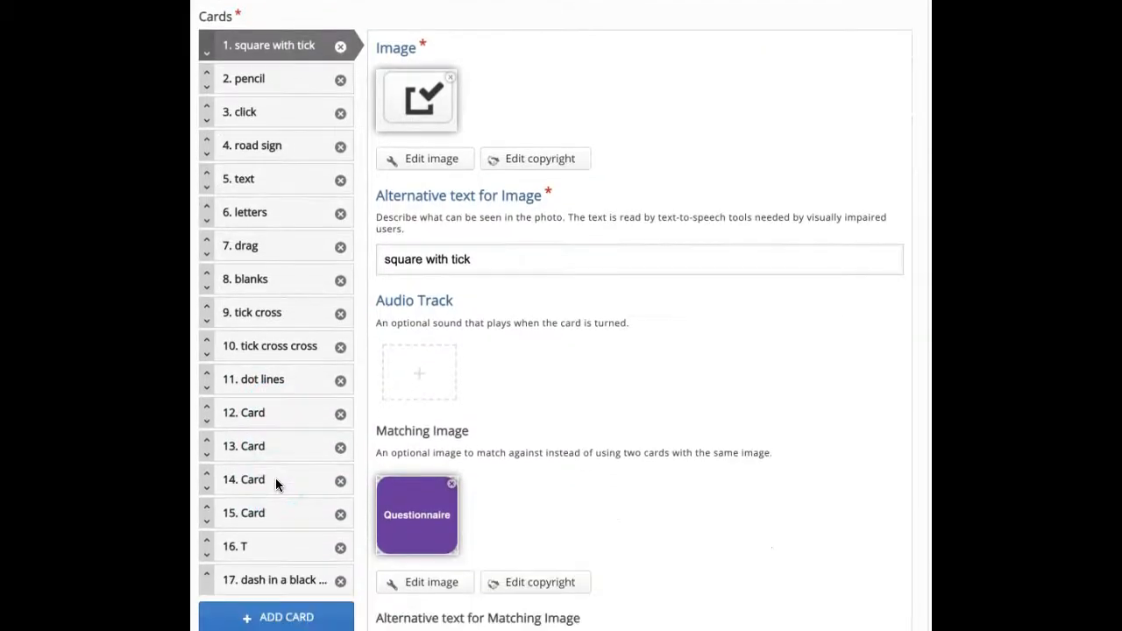
scroll("down", 3)
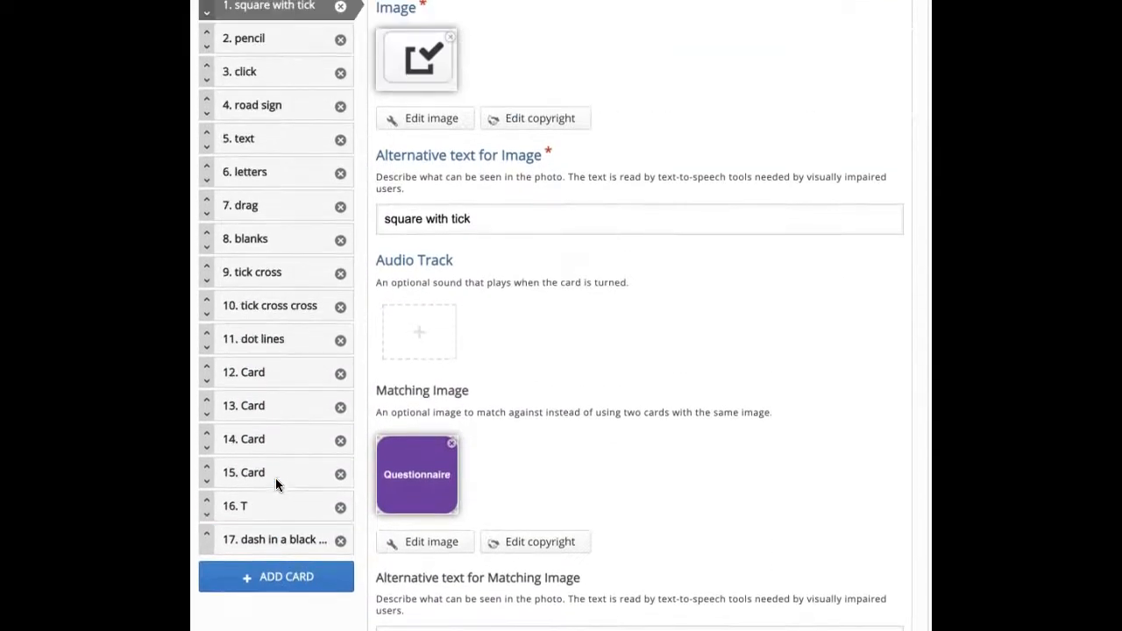
scroll("down", 3)
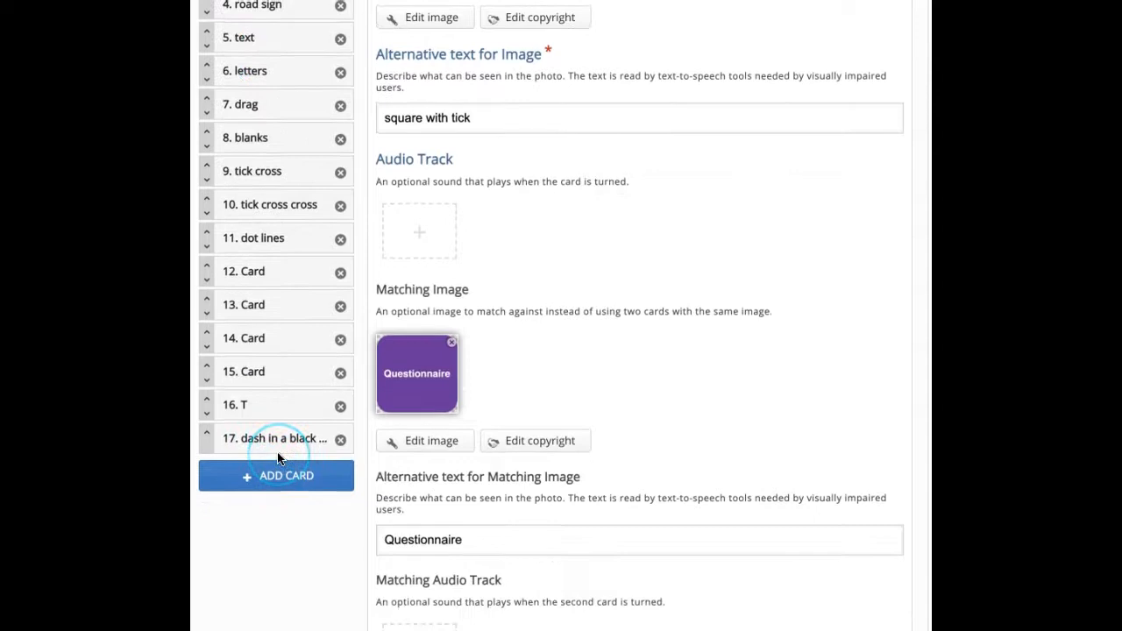
scroll("down", 3)
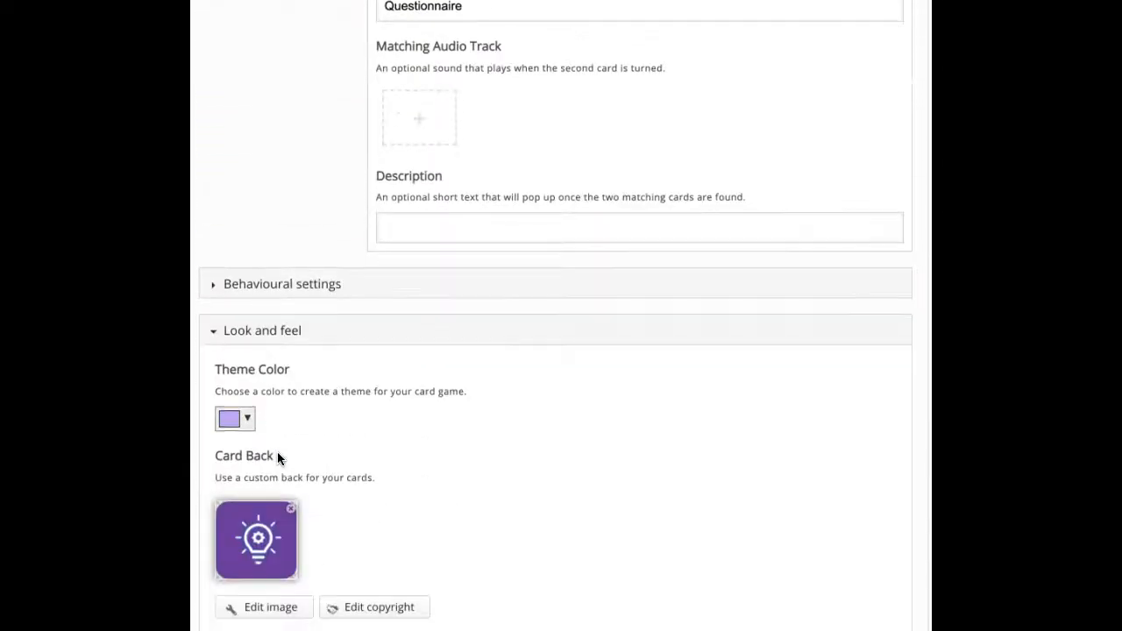
scroll("down", 3)
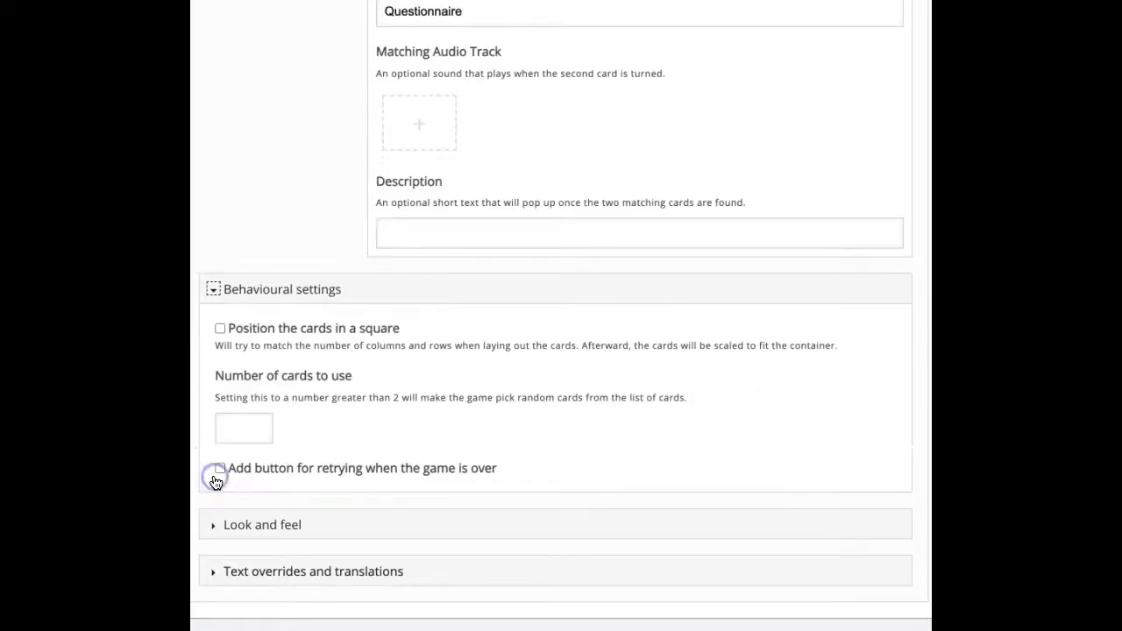
Enable square card positioning, set 8 cards to use, and enable the retry button.
left_click(220, 328)
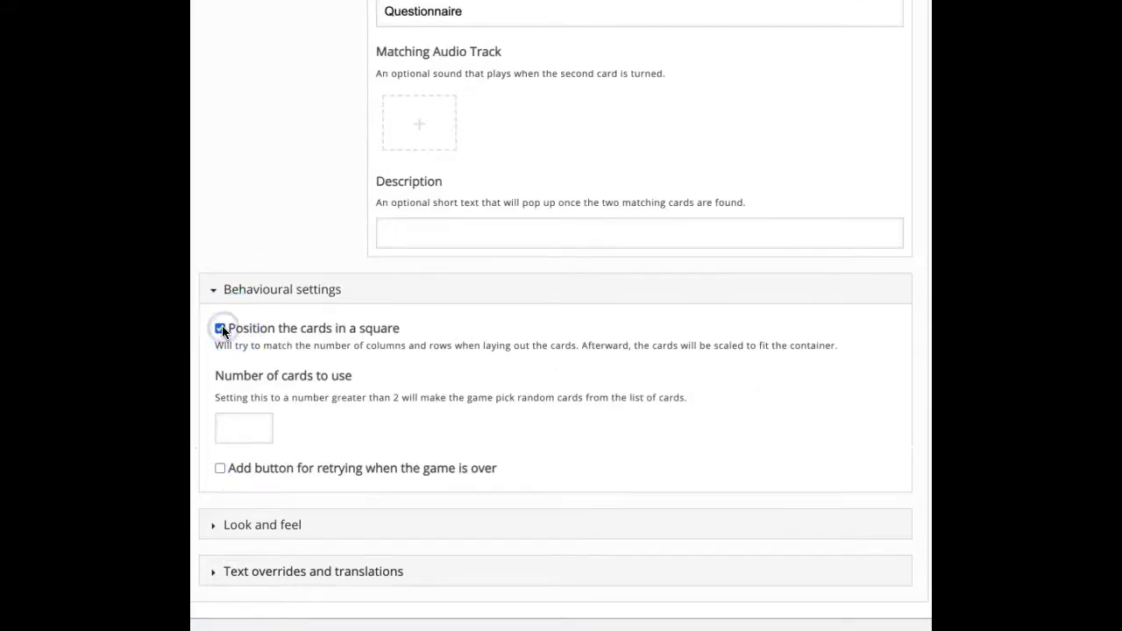
left_click(220, 328)
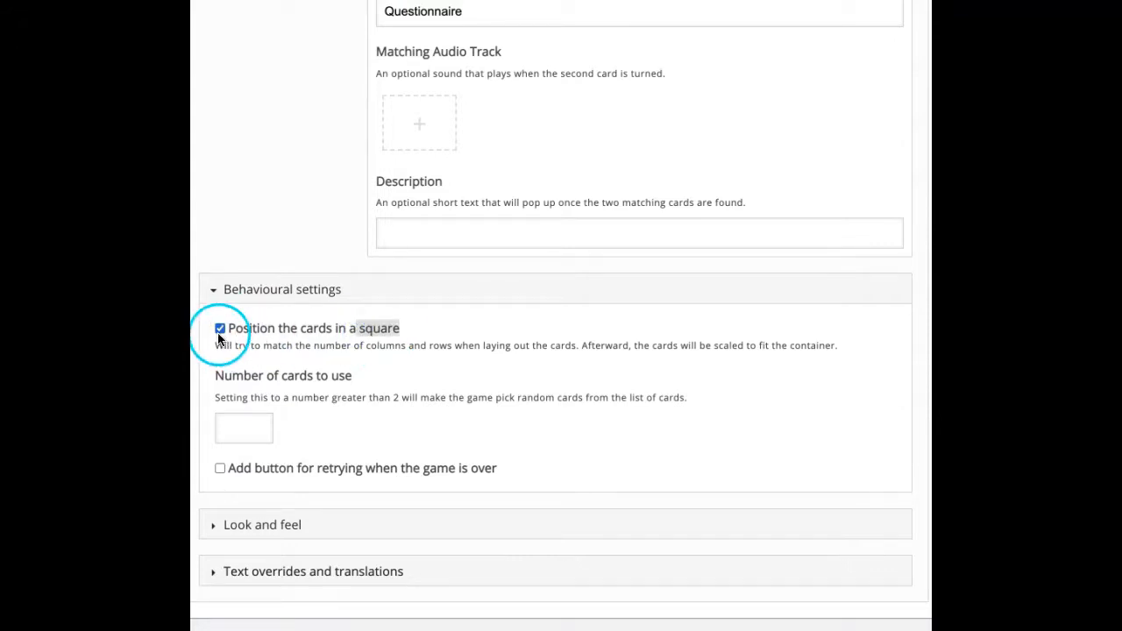
left_click(220, 327)
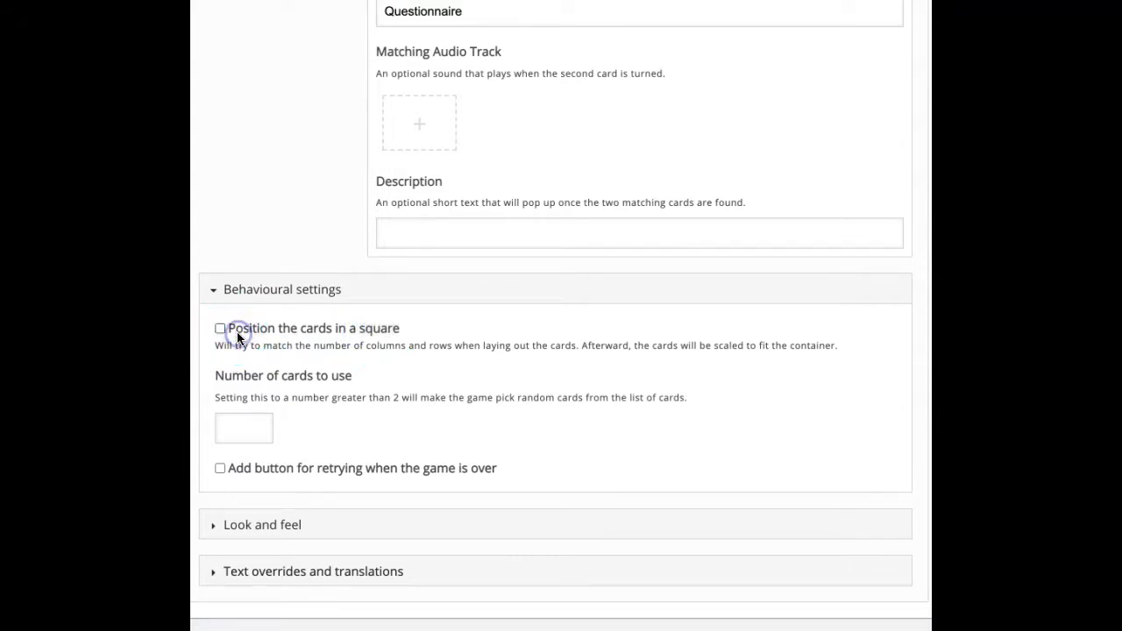
left_click(220, 328)
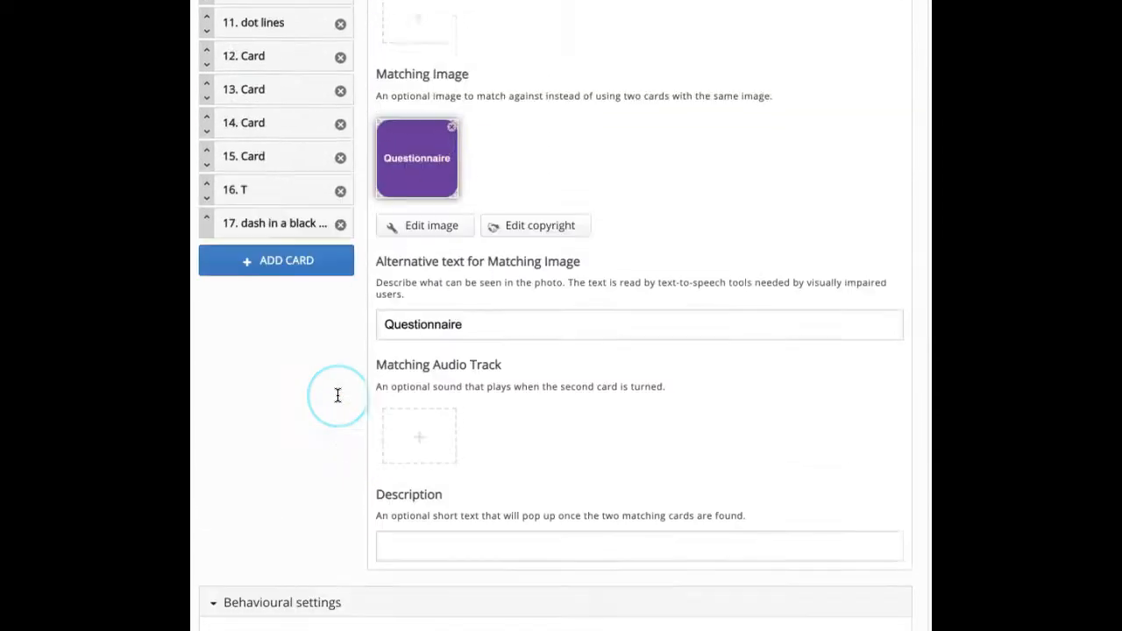
scroll("down", 3)
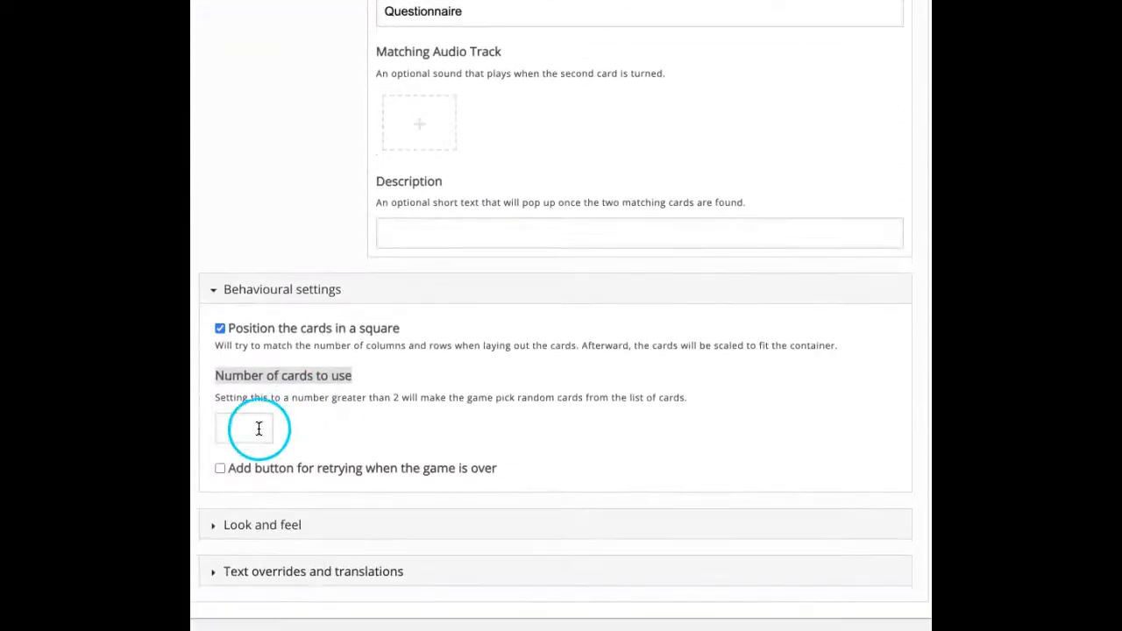
type("8")
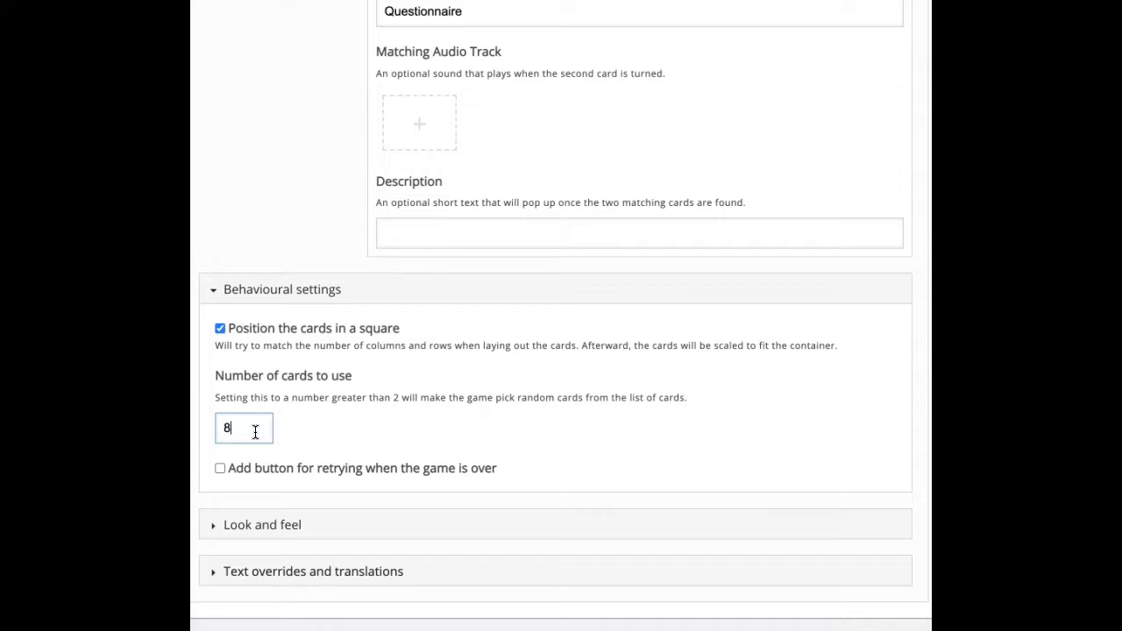
left_click(243, 428)
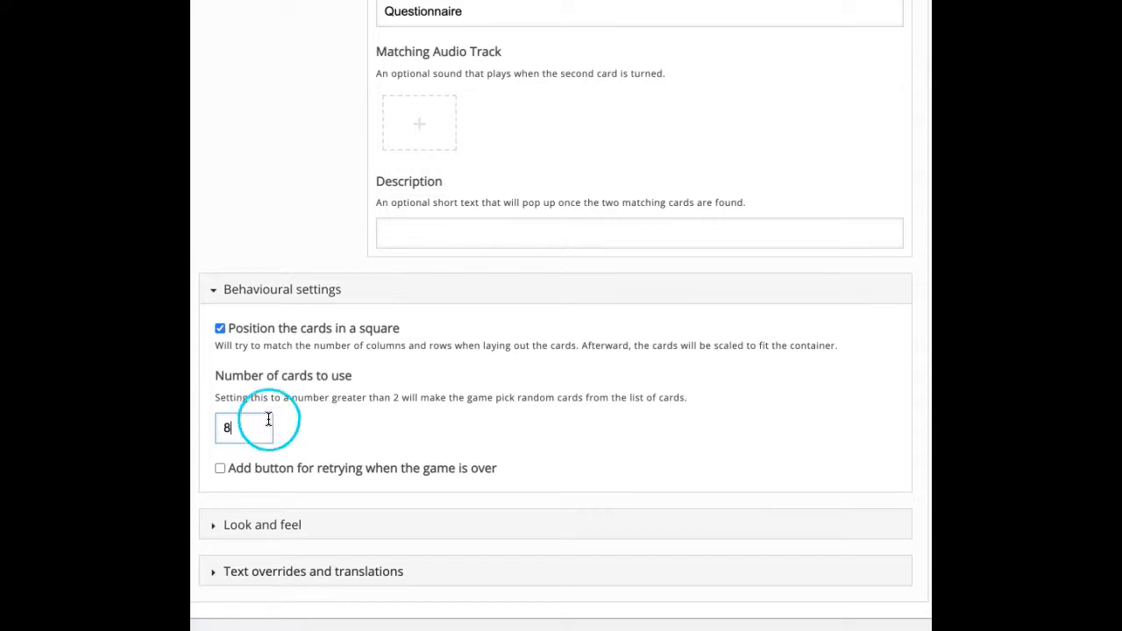
mouse_move(311, 451)
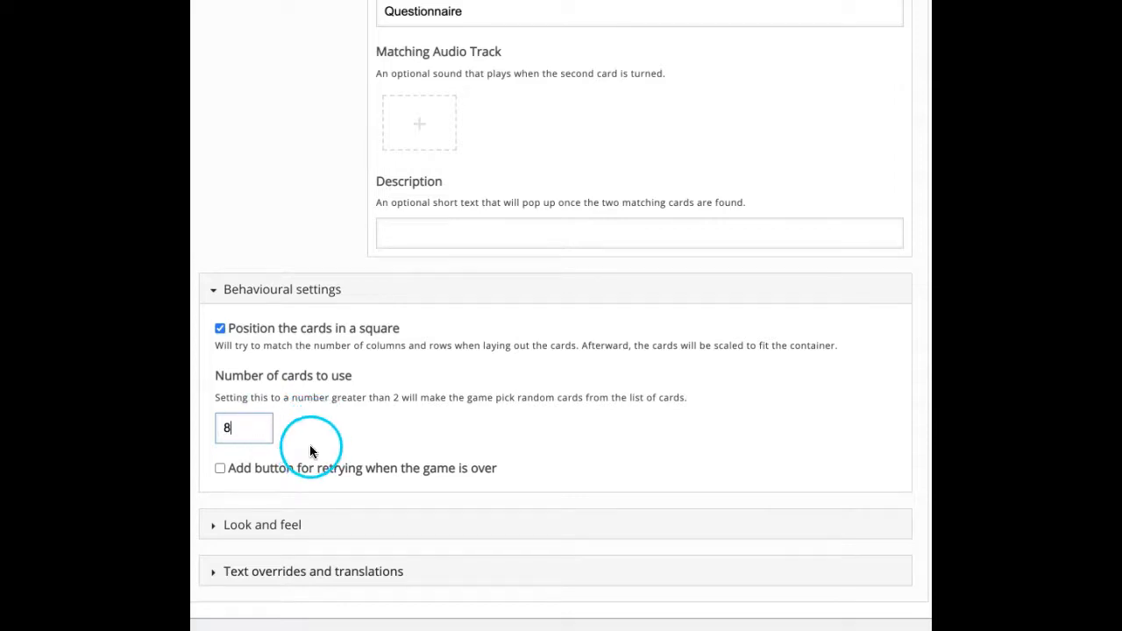
mouse_move(314, 449)
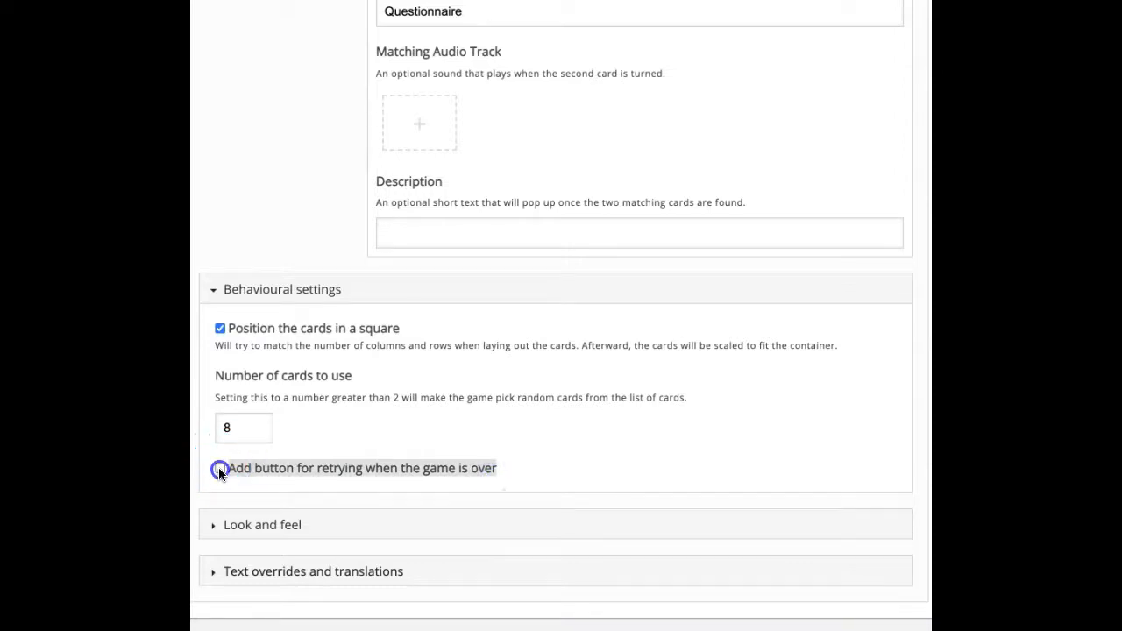
left_click(220, 467)
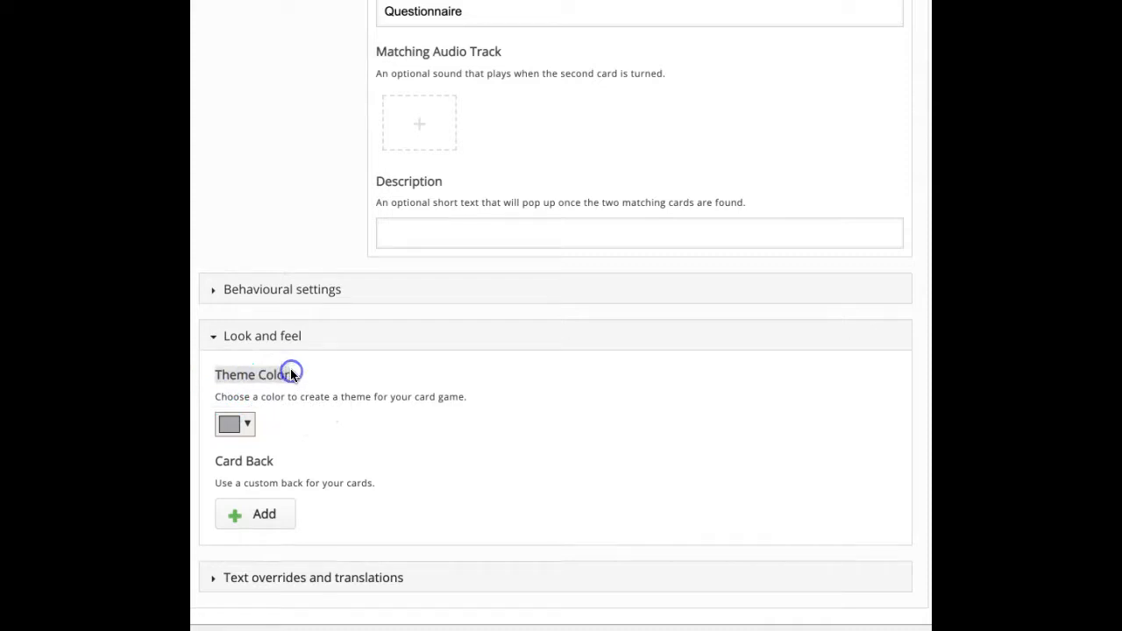
Choose a purple theme colour and upload the lightbulb image as the card back.
left_click(234, 425)
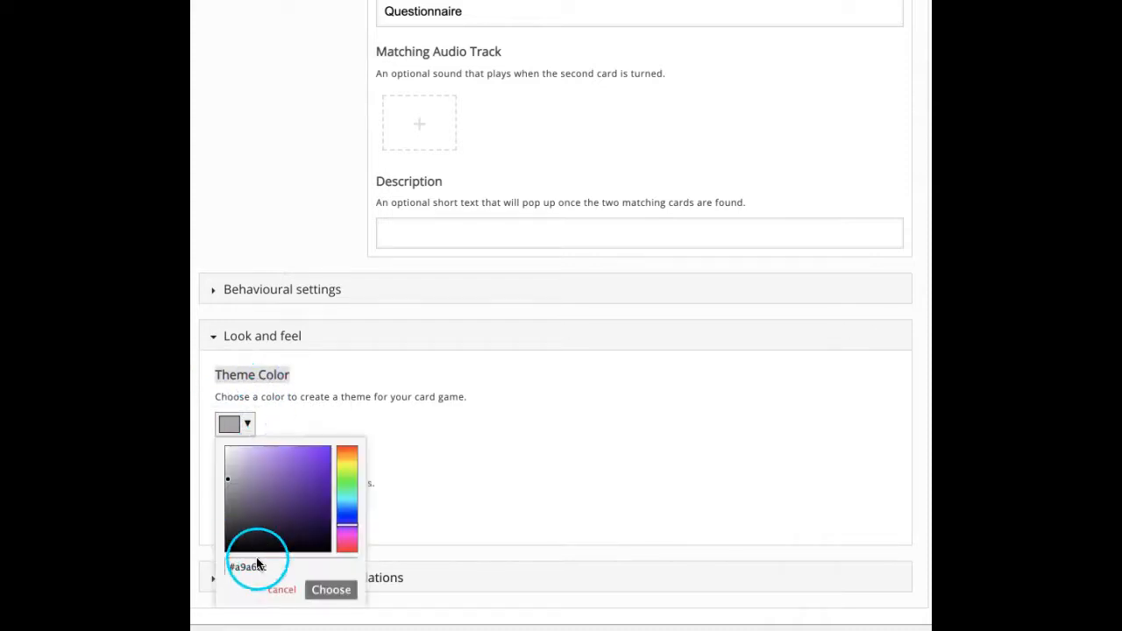
left_click(330, 588)
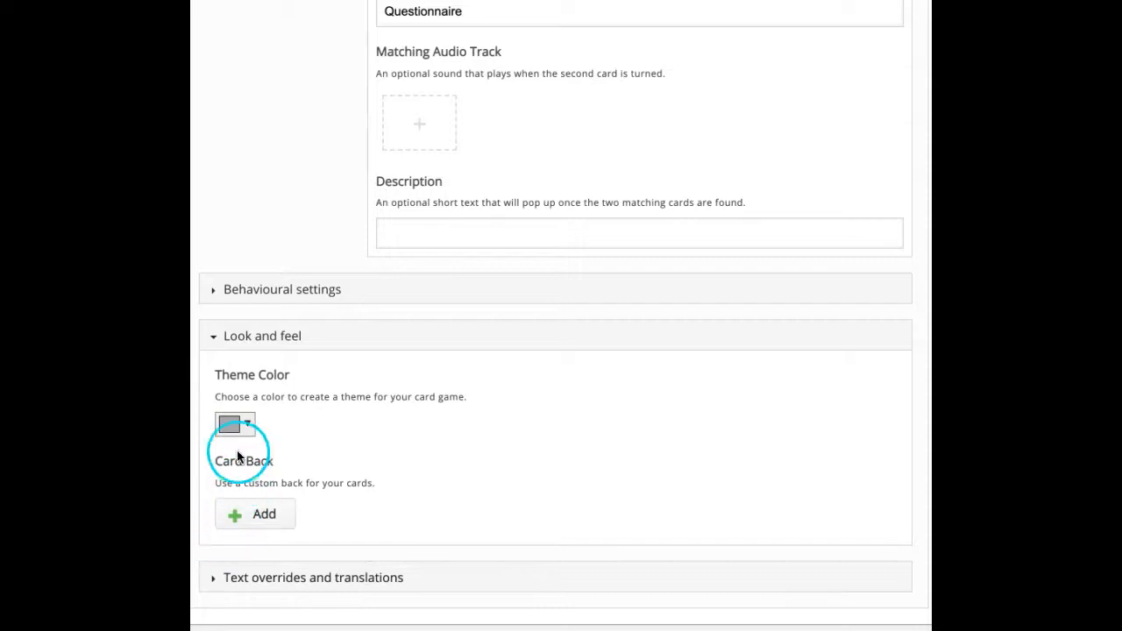
left_click(234, 424)
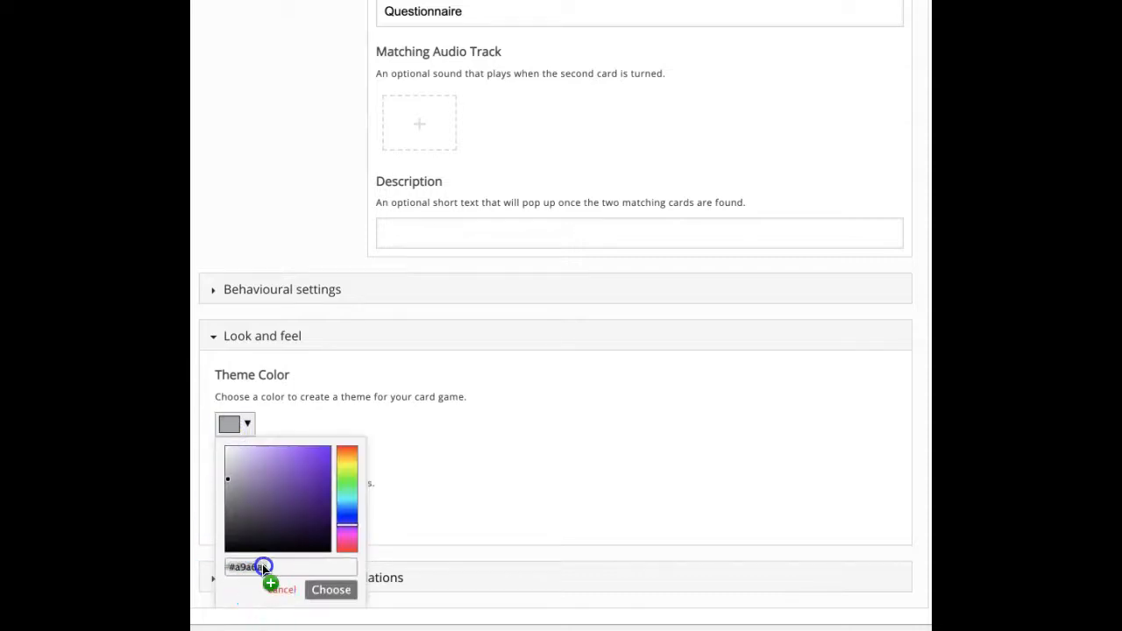
left_click(342, 544)
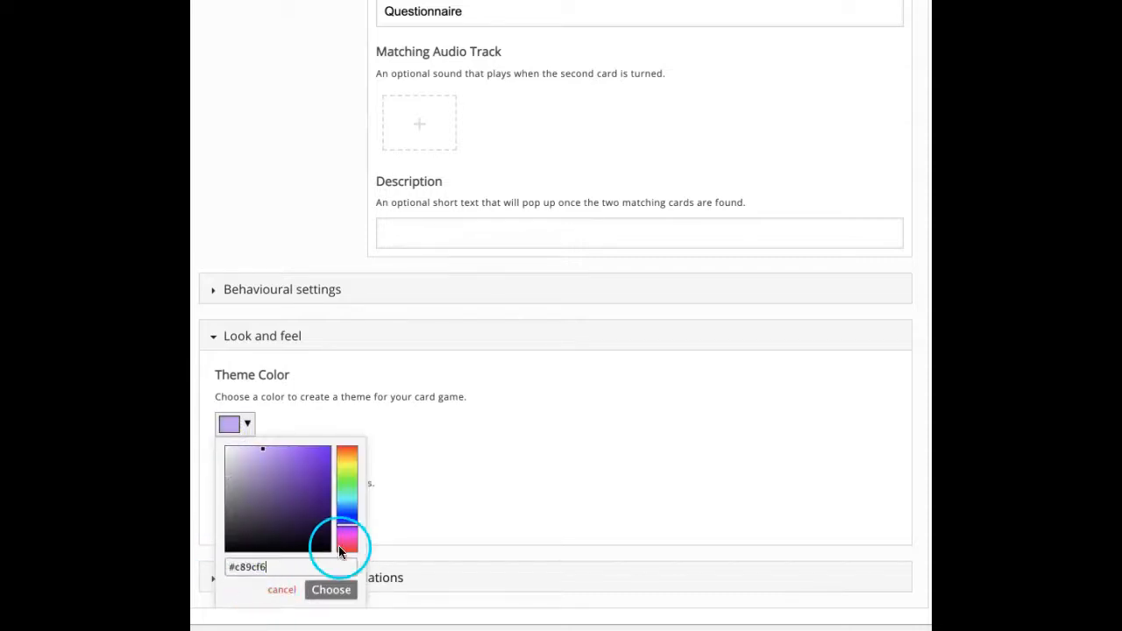
left_click(331, 589)
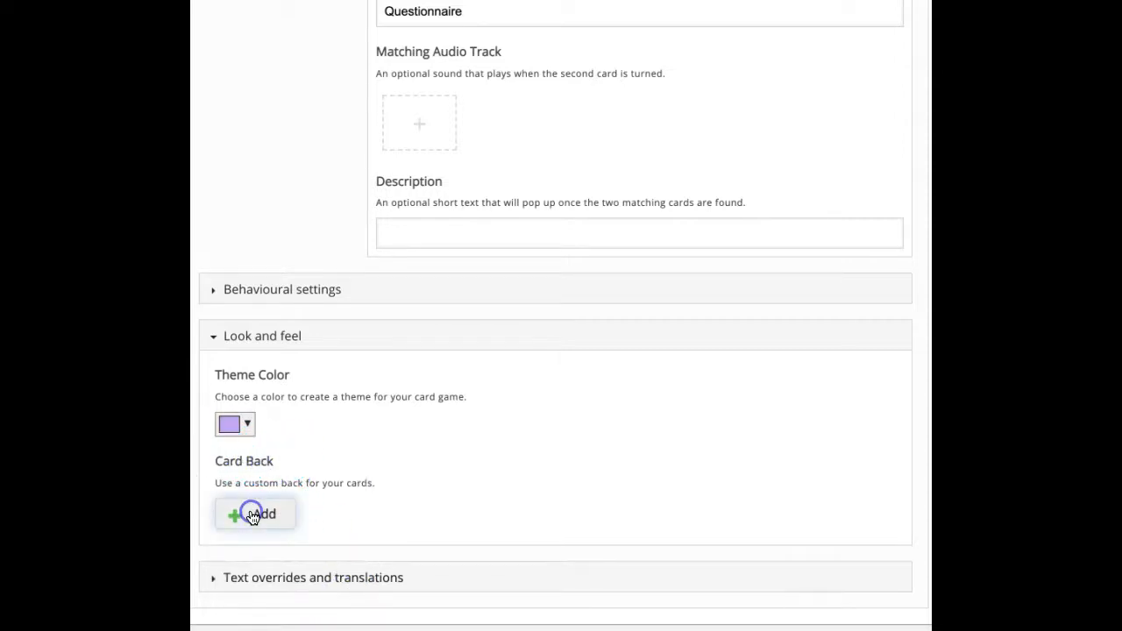
left_click(254, 514)
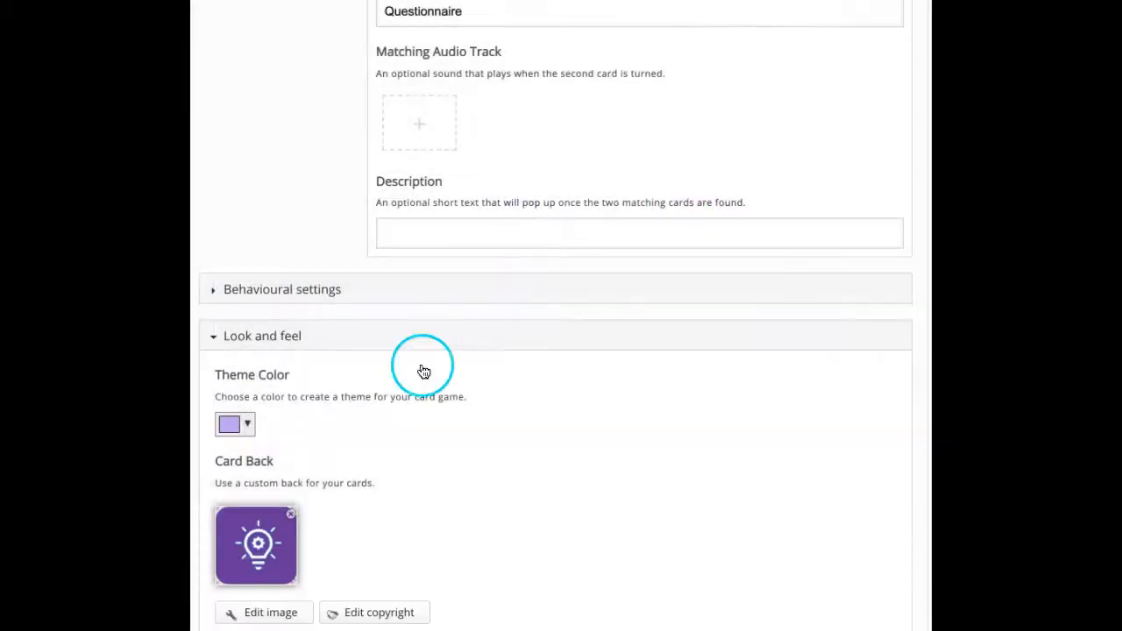
scroll("down", 3)
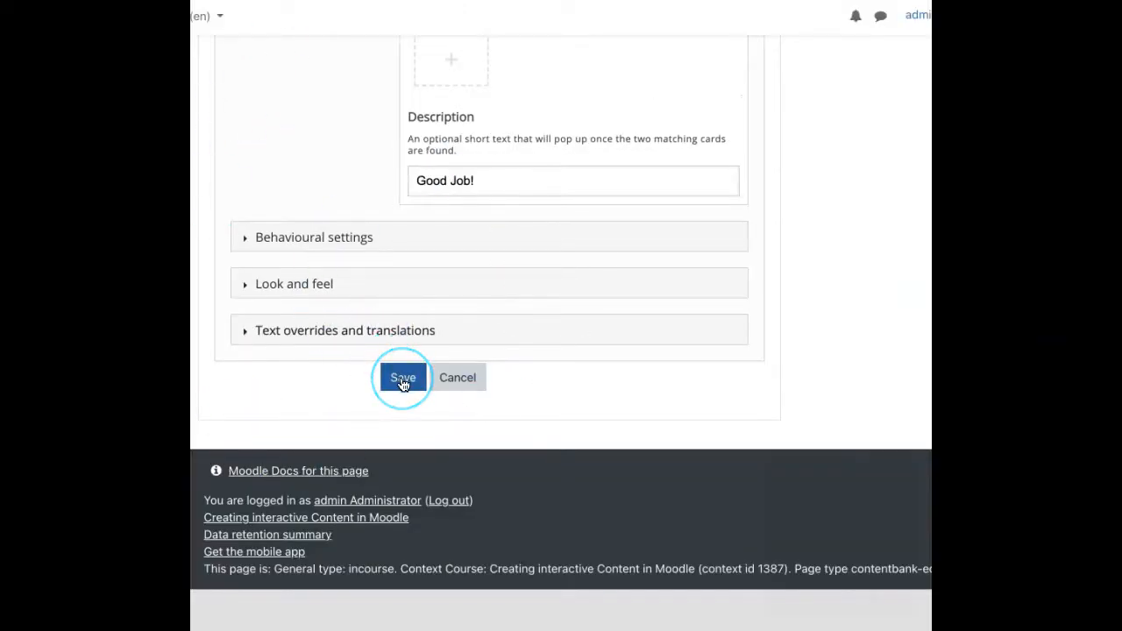
Save the game and flip several lightbulb-backed cards in the preview.
left_click(402, 377)
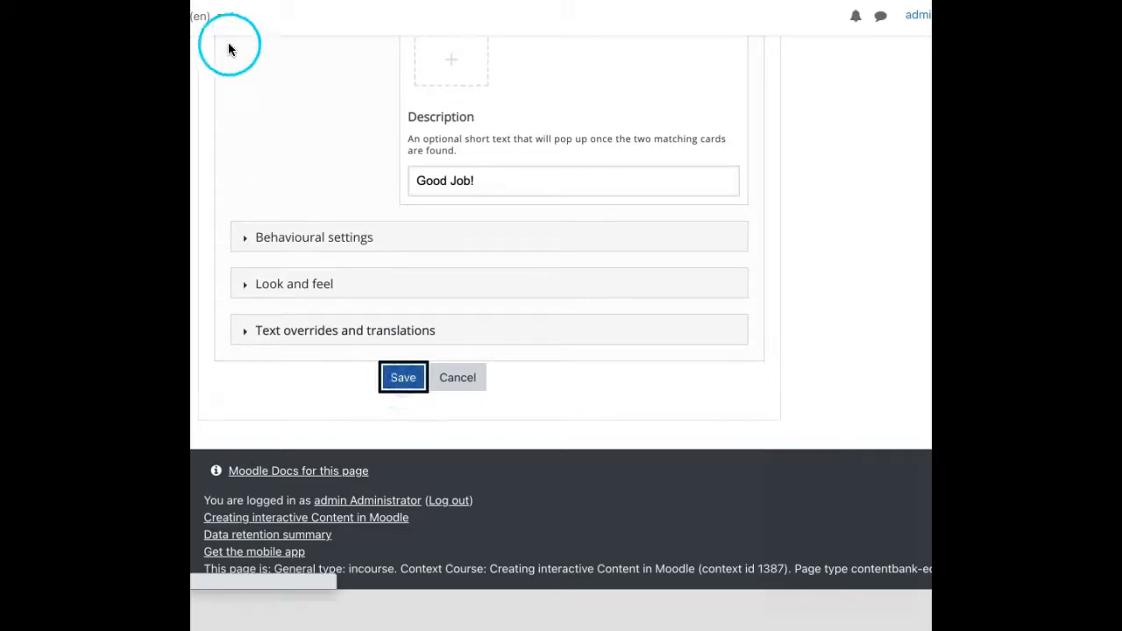
left_click(402, 376)
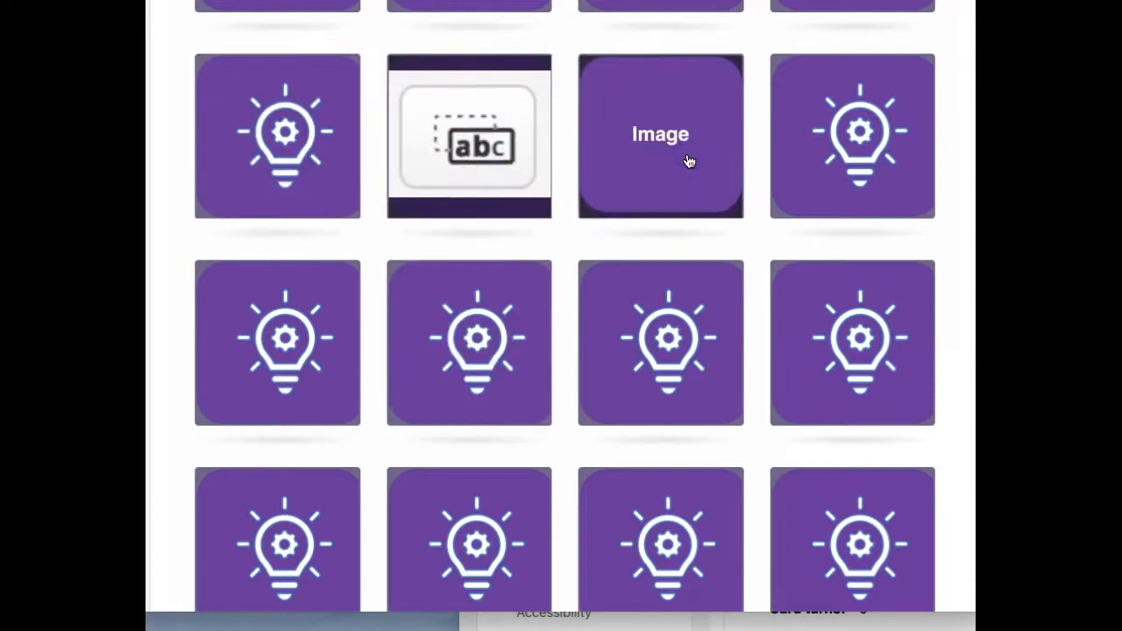
left_click(660, 134)
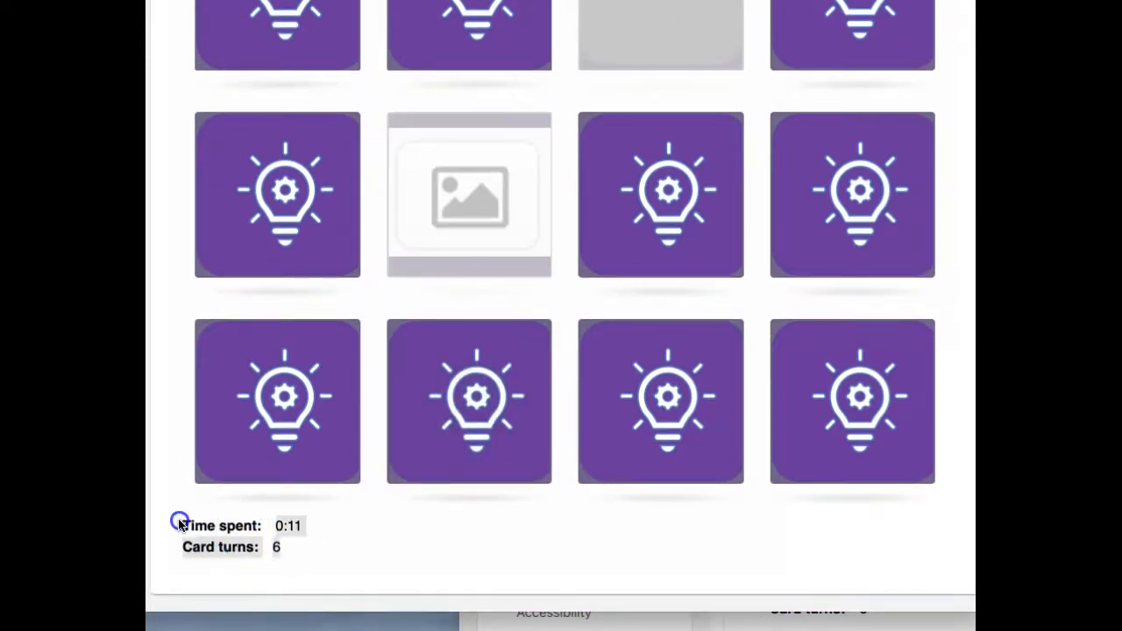
left_click(277, 400)
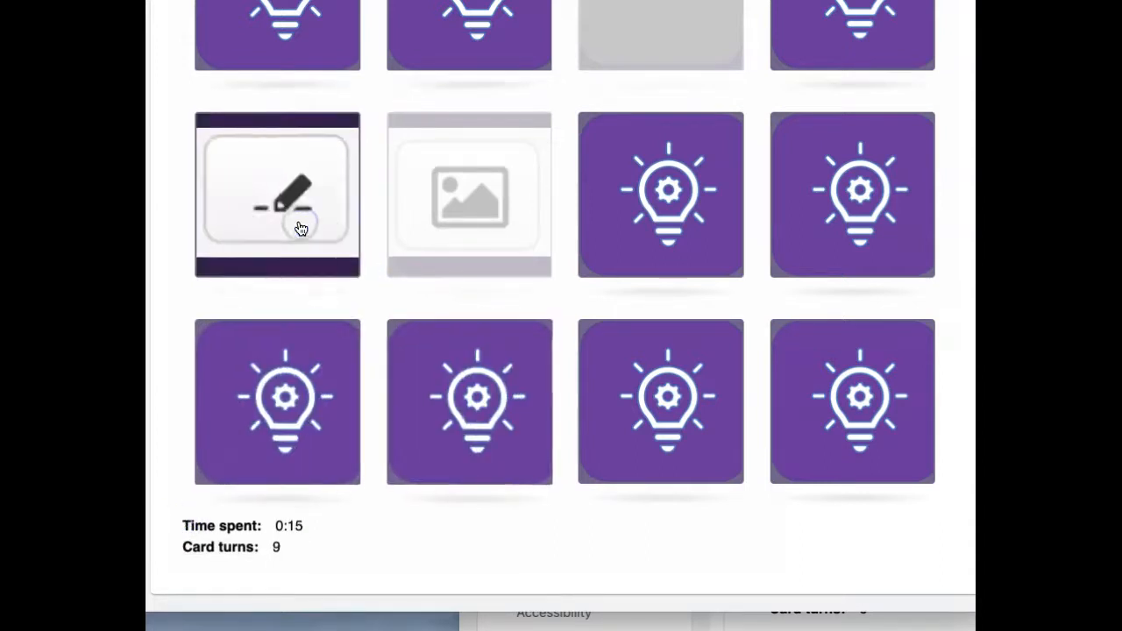
left_click(852, 194)
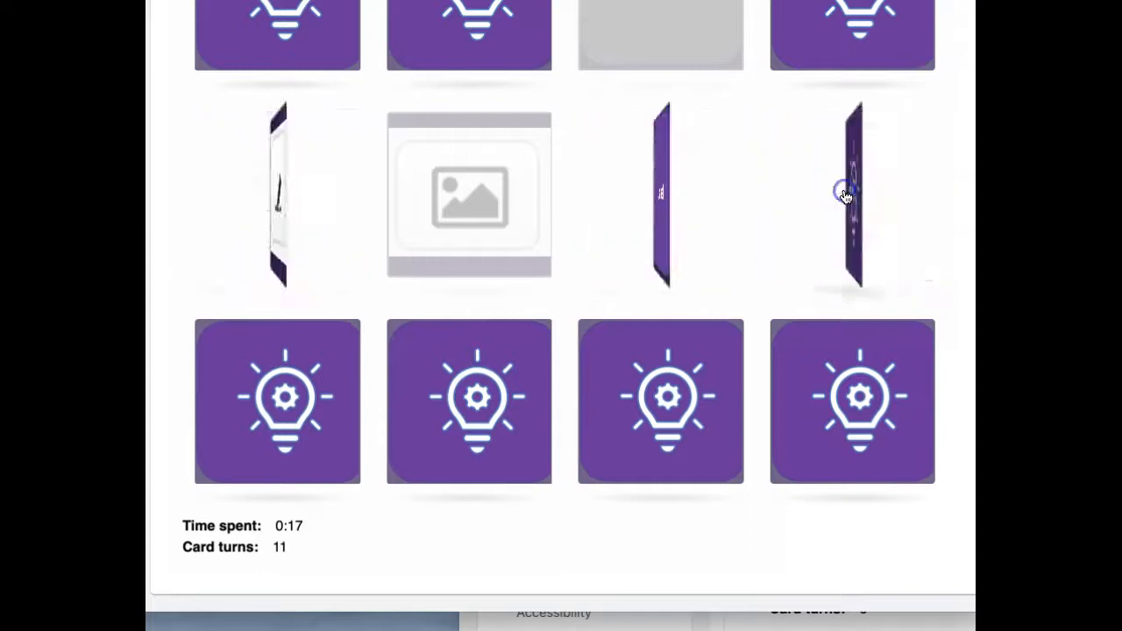